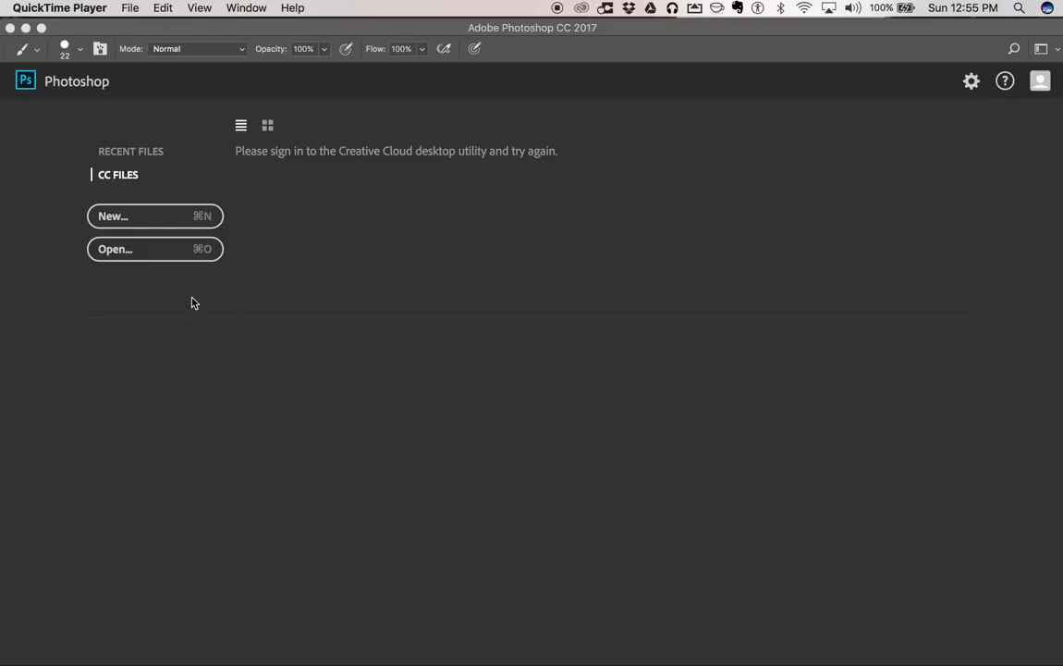
{"action": "mouse_move", "coordinate": [157, 250]}
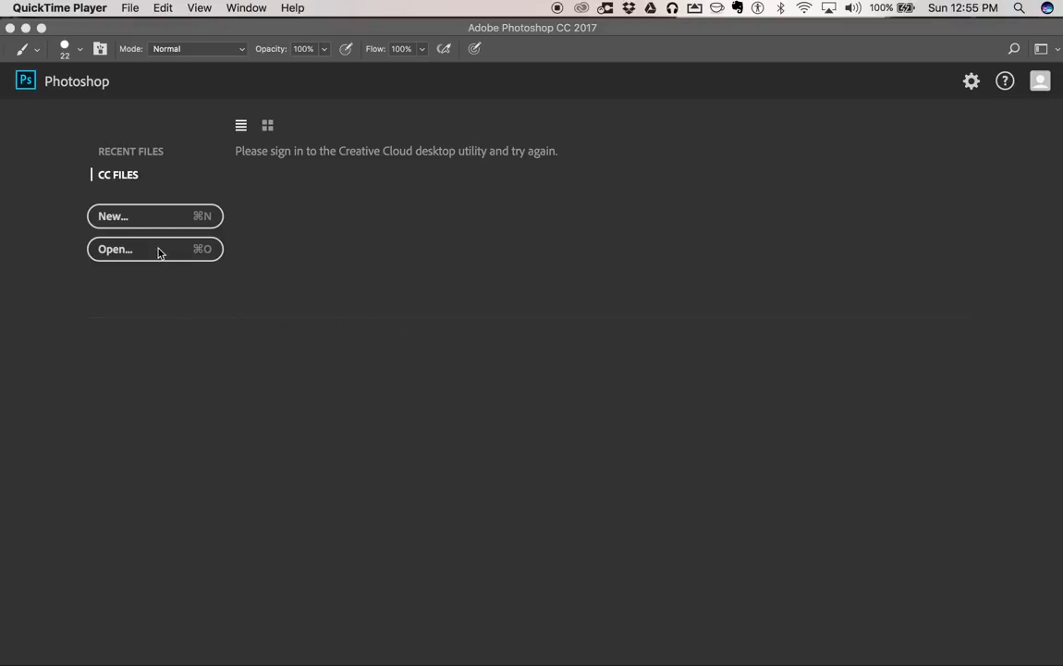
Open ant.mov from the Desktop as a video document.
{"action": "left_click", "coordinate": [114, 249]}
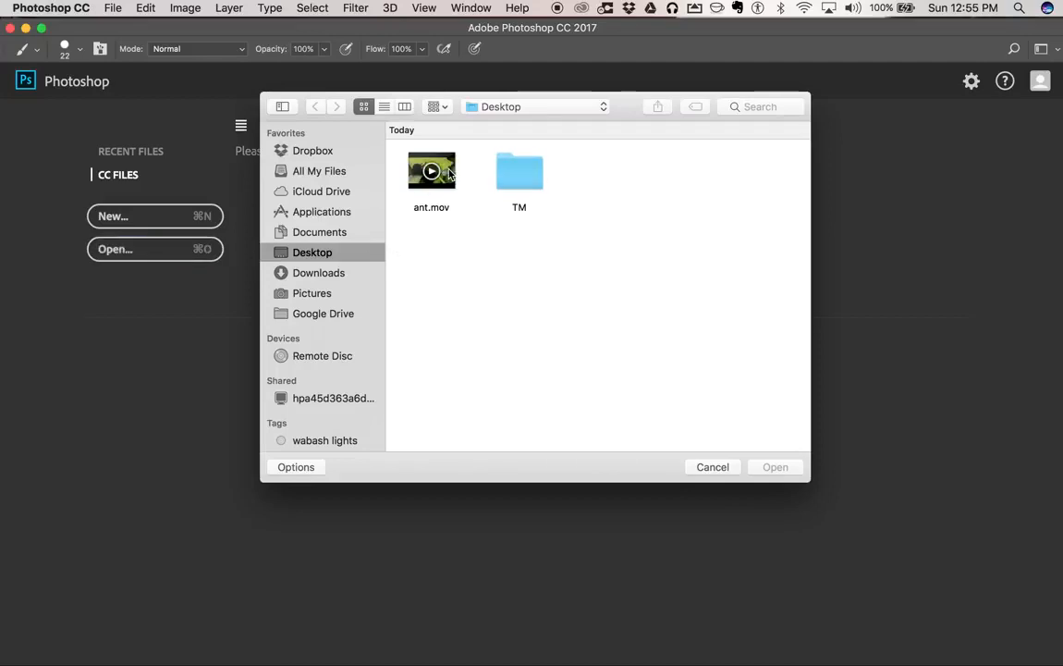
{"action": "left_click", "coordinate": [430, 171]}
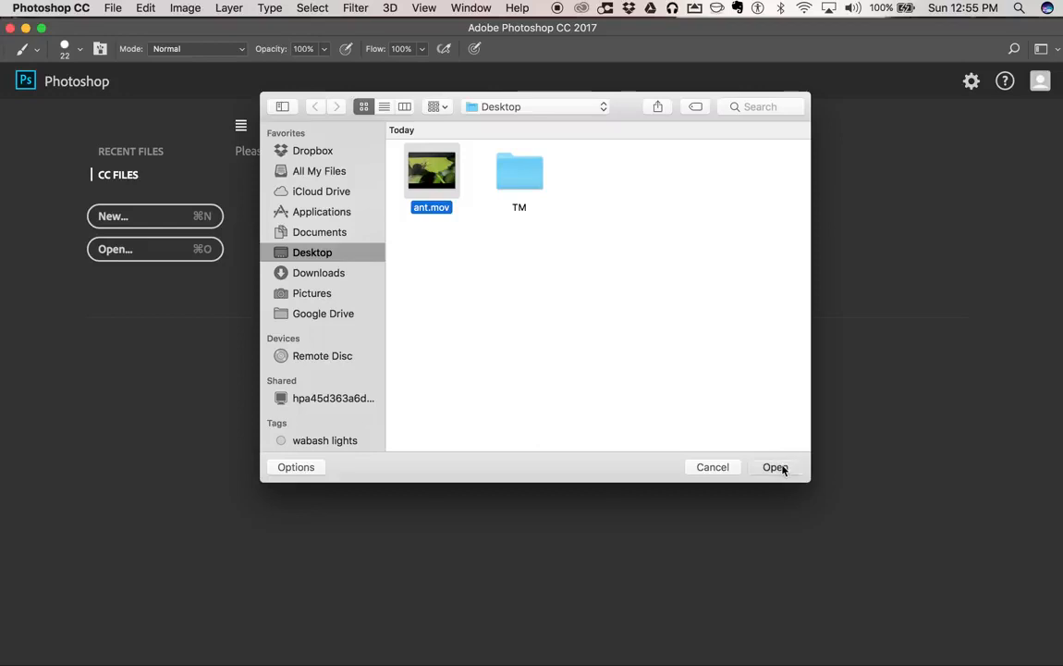
{"action": "left_click", "coordinate": [774, 467]}
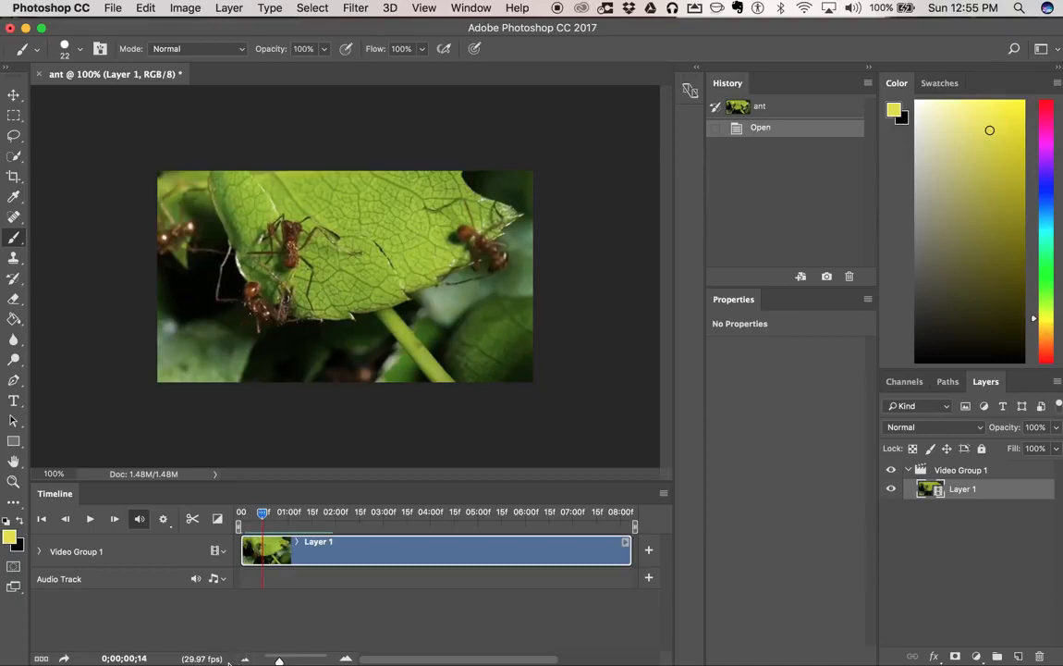
{"action": "mouse_move", "coordinate": [230, 649]}
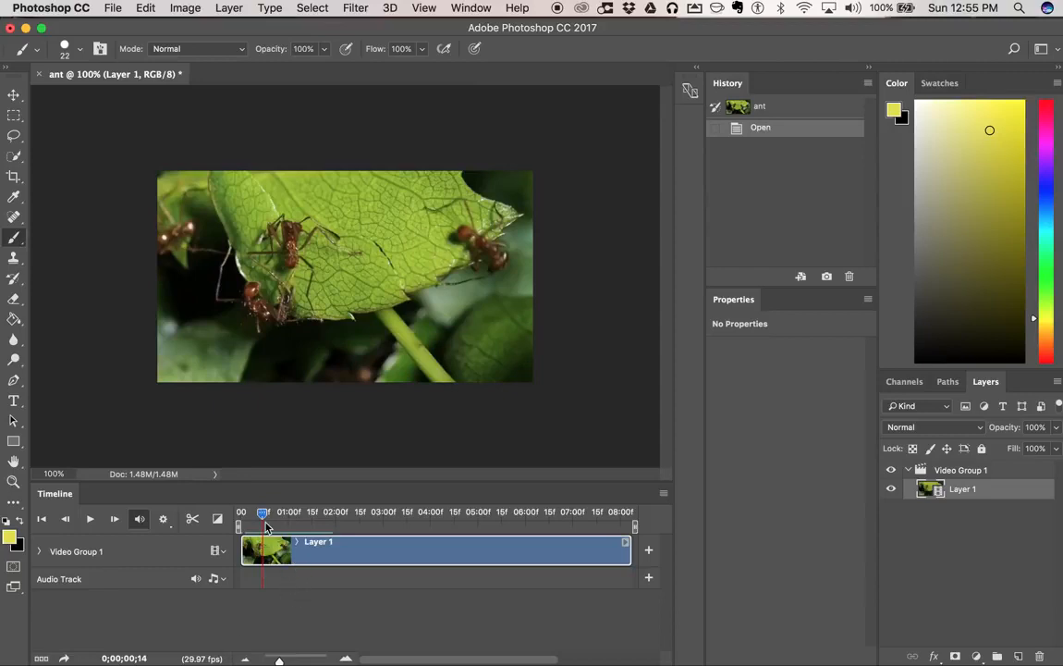
Scrub the ant footage and set the timeline frame rate to 12 fps.
{"action": "left_click_drag", "start_coordinate": [265, 512], "coordinate": [257, 512]}
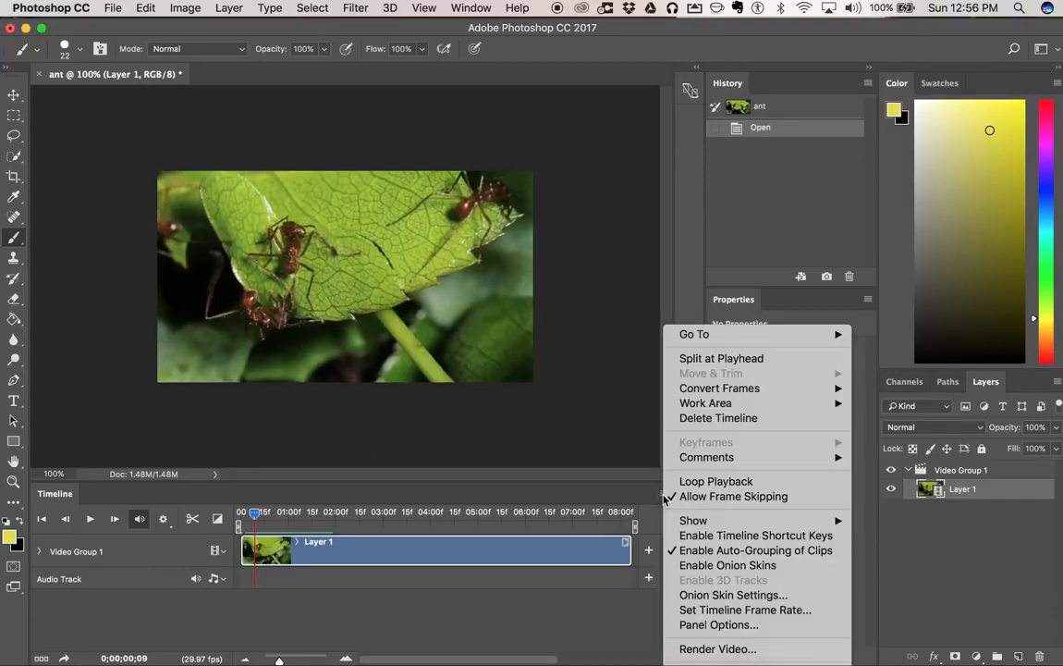
{"action": "mouse_move", "coordinate": [745, 609]}
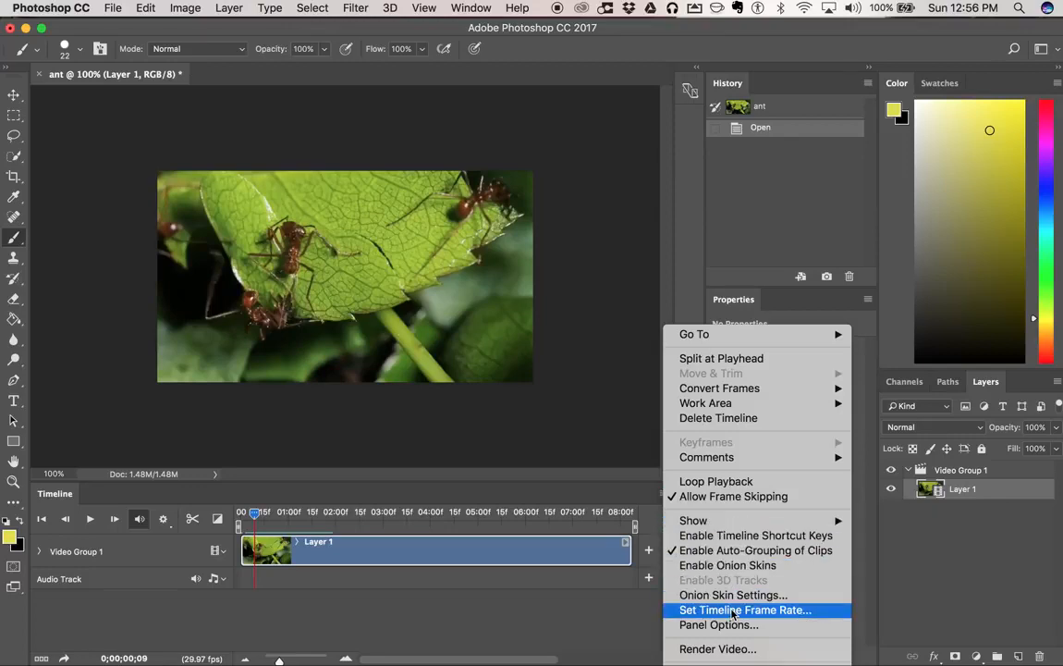
{"action": "left_click", "coordinate": [745, 610]}
{"action": "type", "text": "12"}
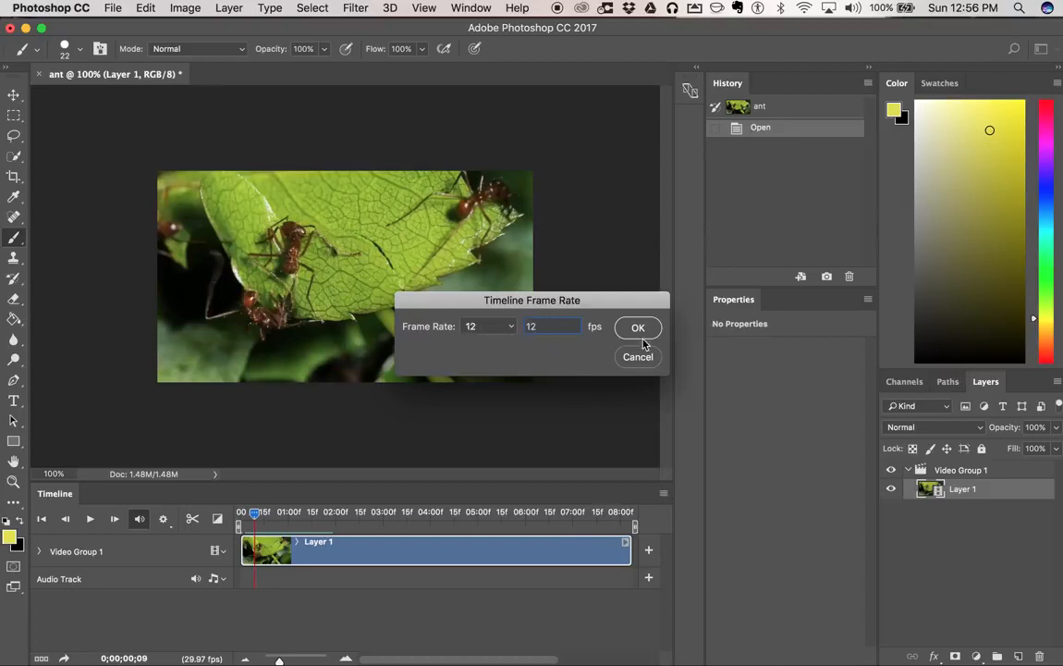
{"action": "left_click", "coordinate": [638, 327]}
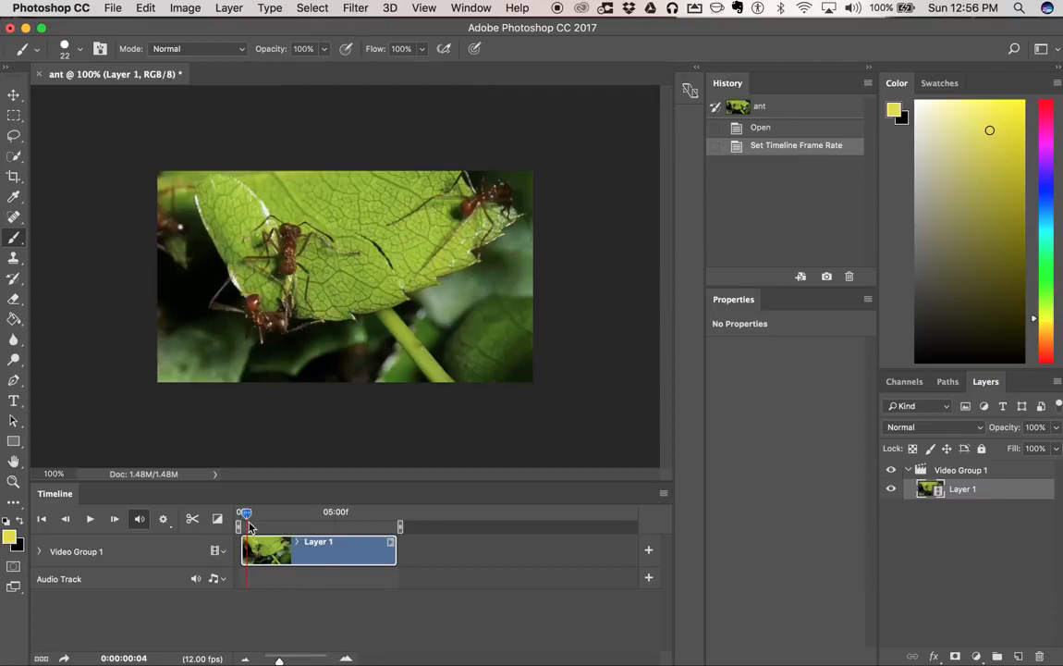
{"action": "left_click_drag", "start_coordinate": [245, 511], "coordinate": [367, 511]}
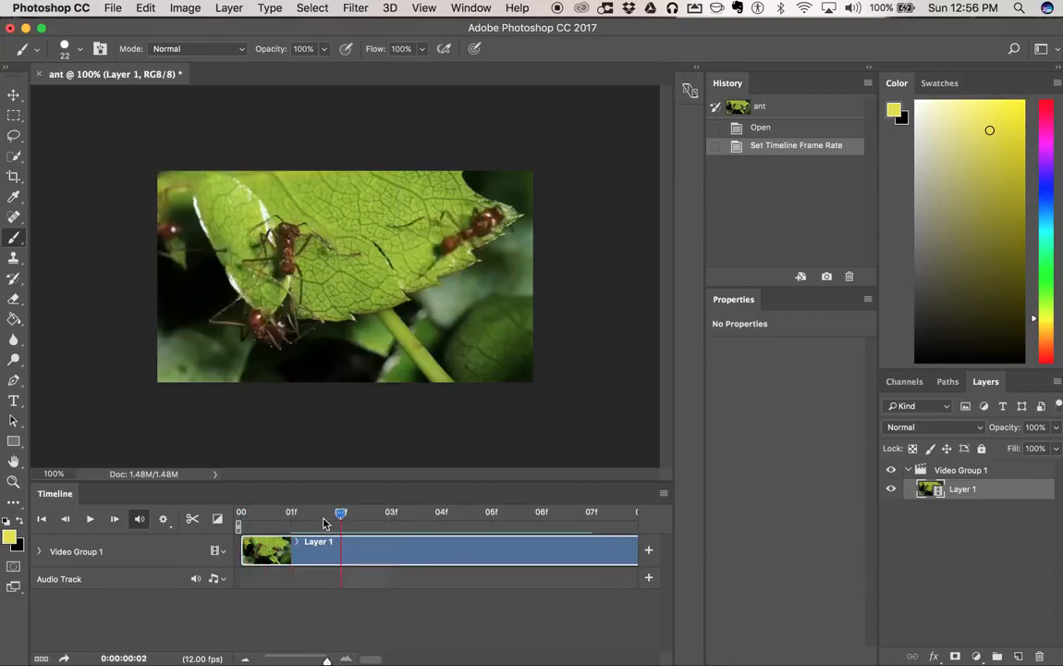
{"action": "left_click_drag", "start_coordinate": [341, 511], "coordinate": [440, 512]}
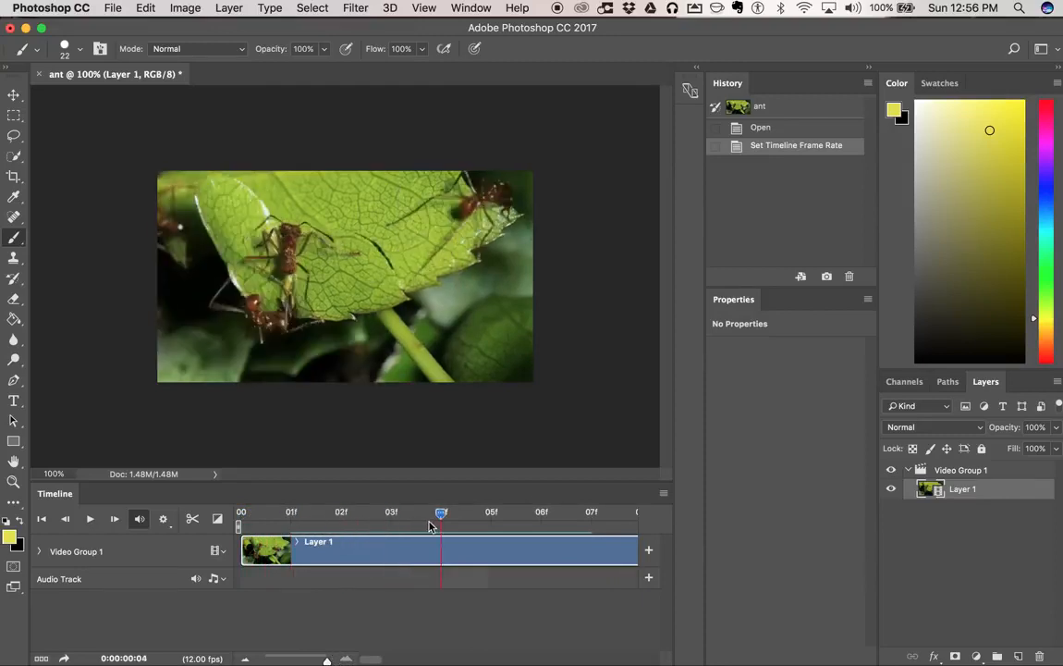
{"action": "left_click_drag", "start_coordinate": [441, 512], "coordinate": [541, 512]}
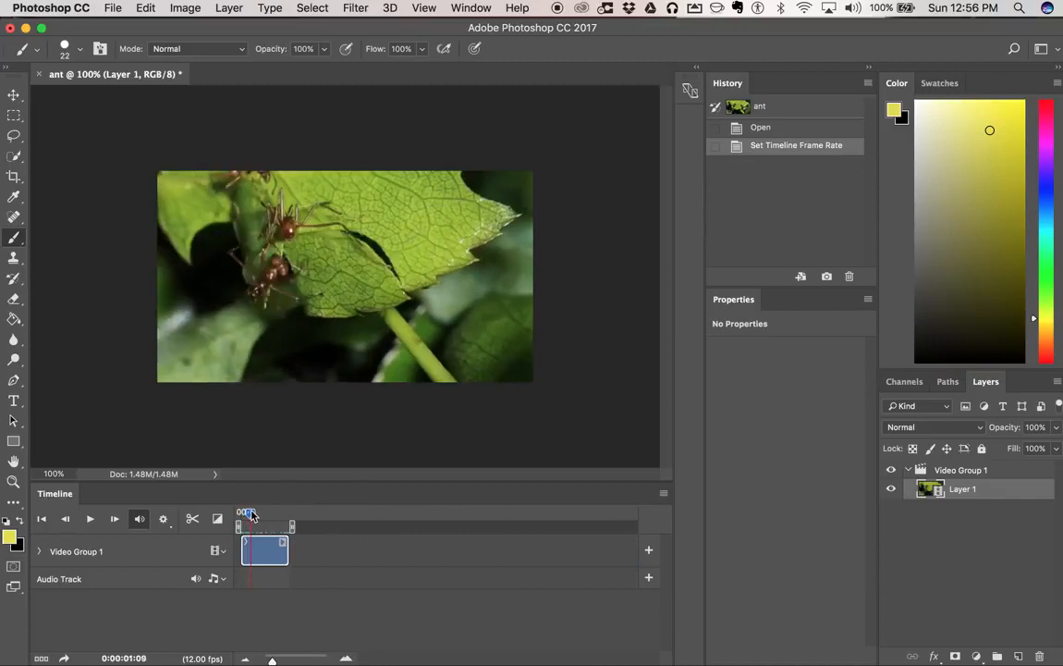
{"action": "left_click_drag", "start_coordinate": [245, 513], "coordinate": [266, 513]}
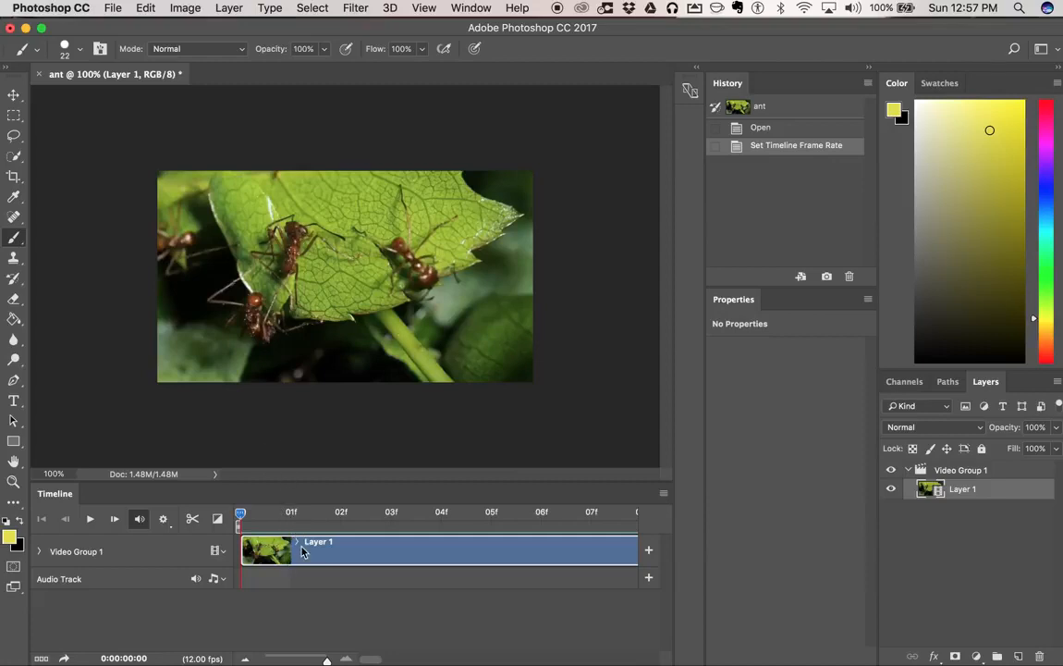
{"action": "mouse_move", "coordinate": [298, 546]}
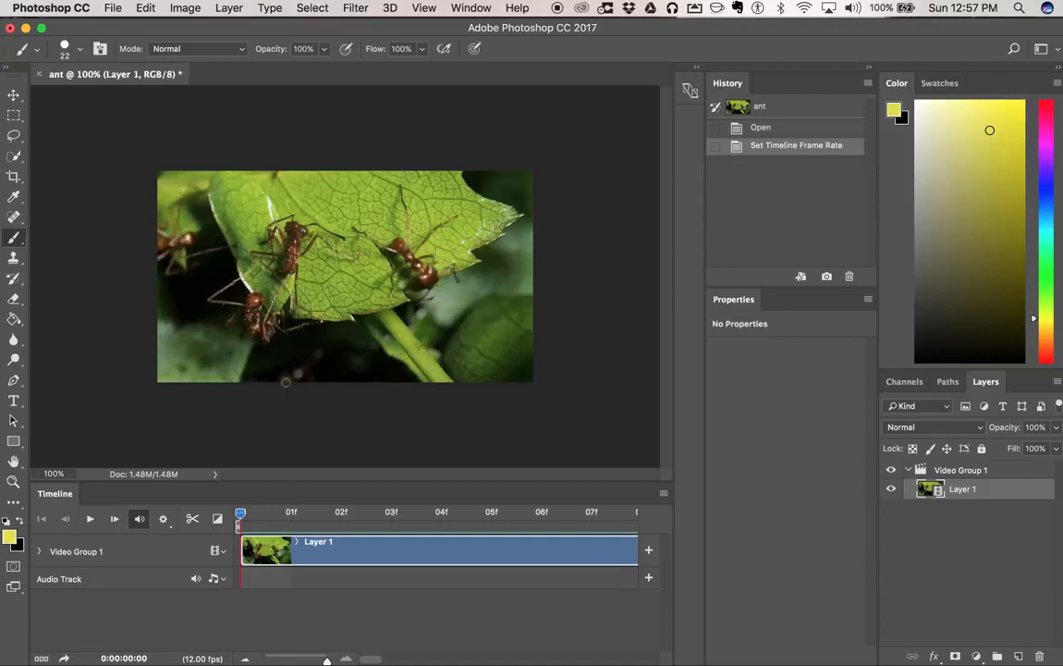
Add blank video Layer 2 outside Video Group 1, with its clip aligned to the timeline start.
{"action": "left_click", "coordinate": [229, 8]}
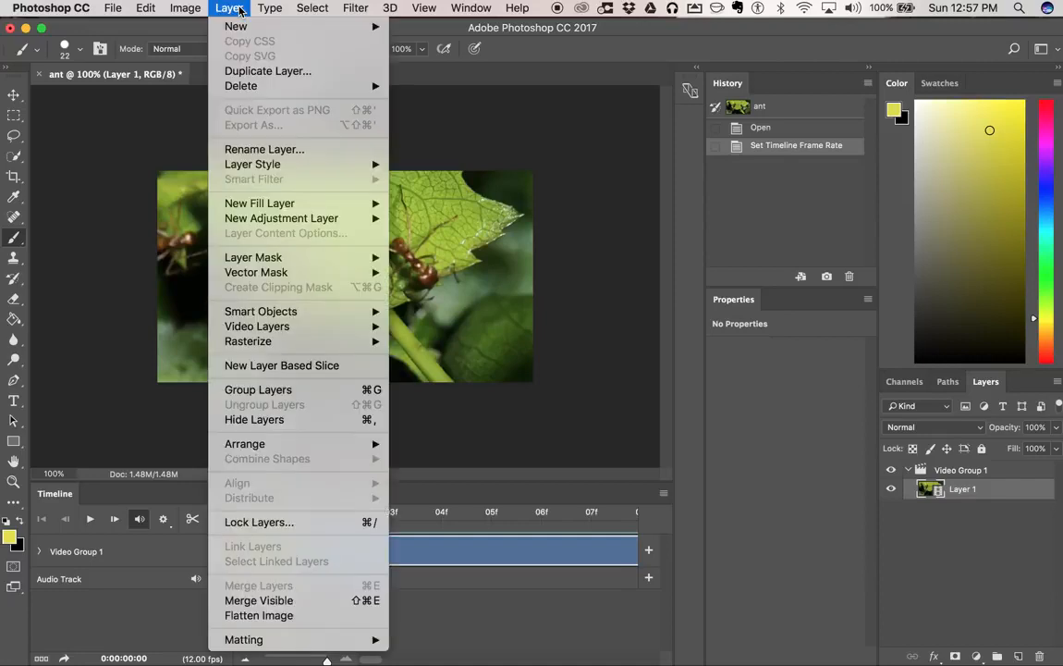
{"action": "mouse_move", "coordinate": [274, 234]}
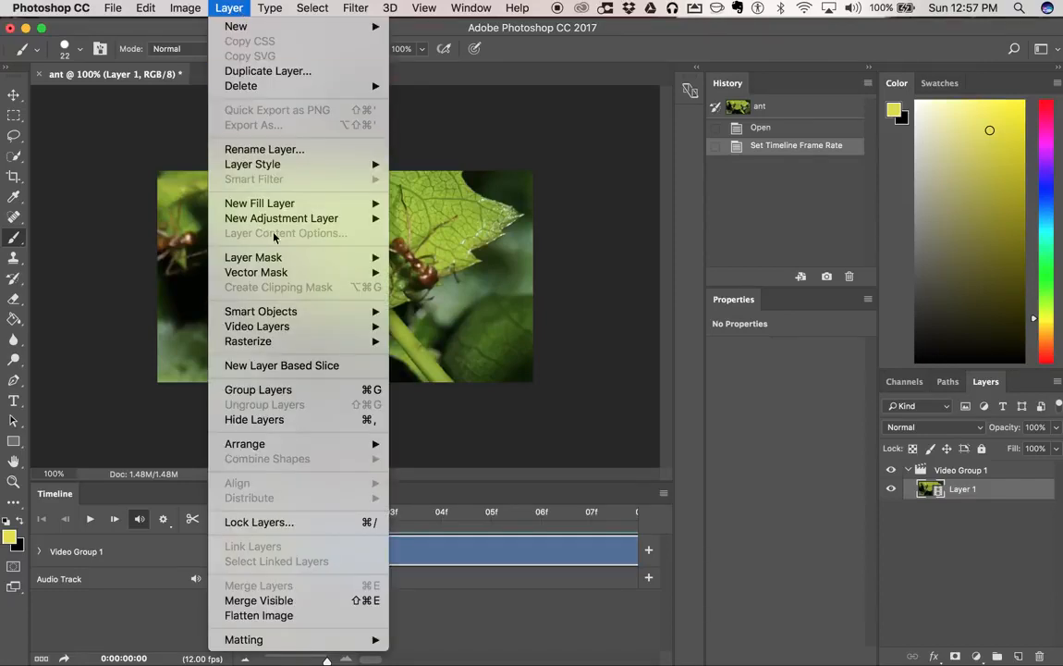
{"action": "mouse_move", "coordinate": [257, 326]}
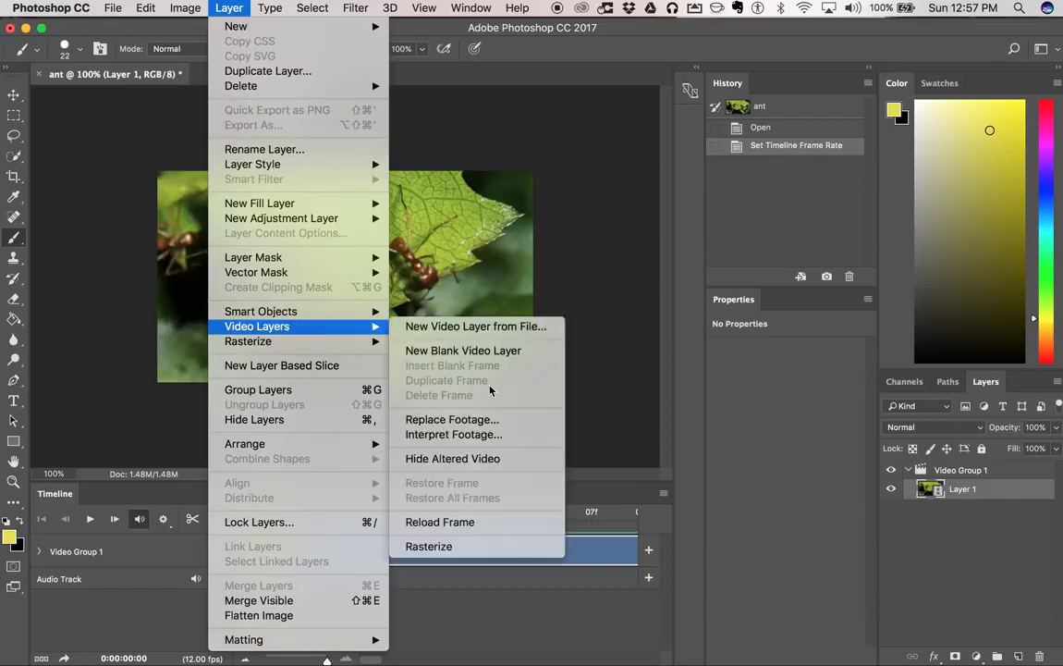
{"action": "mouse_move", "coordinate": [463, 350]}
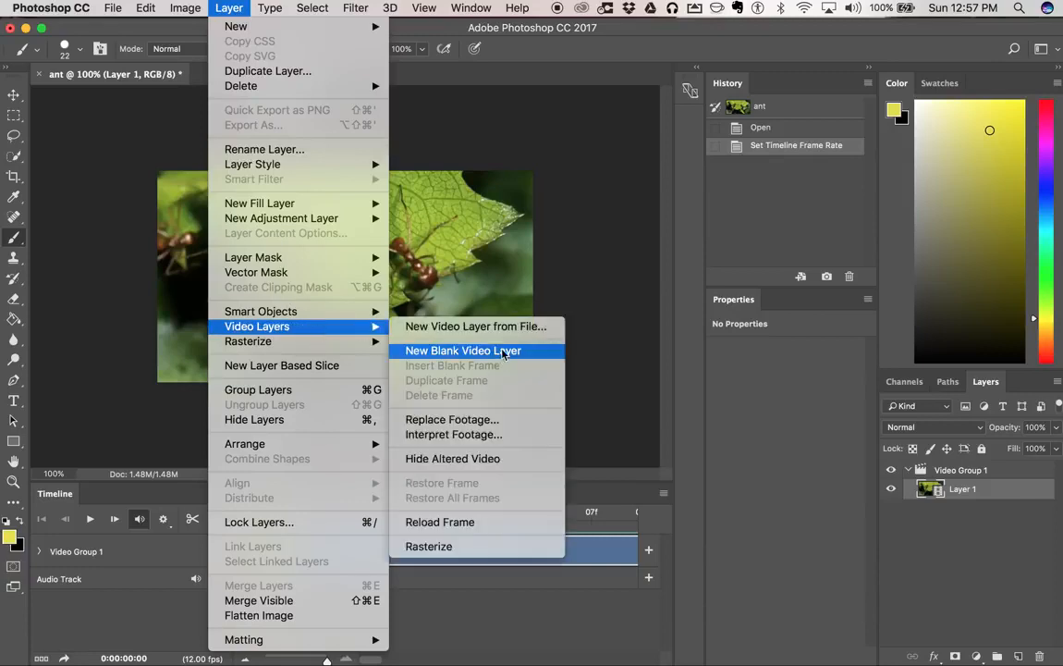
{"action": "left_click", "coordinate": [462, 351]}
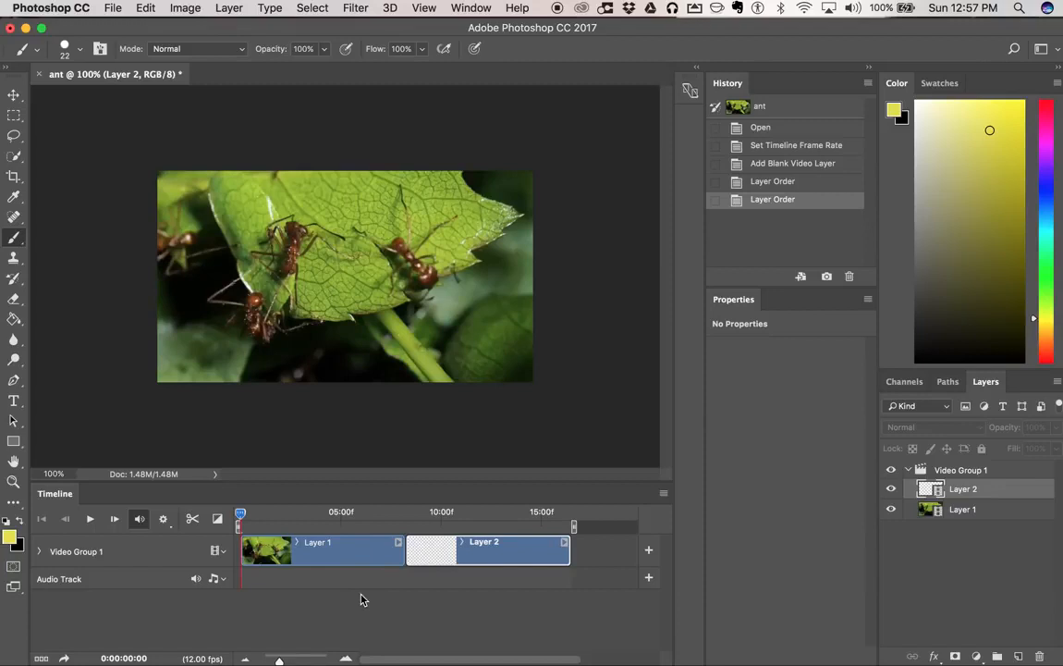
{"action": "mouse_move", "coordinate": [318, 553]}
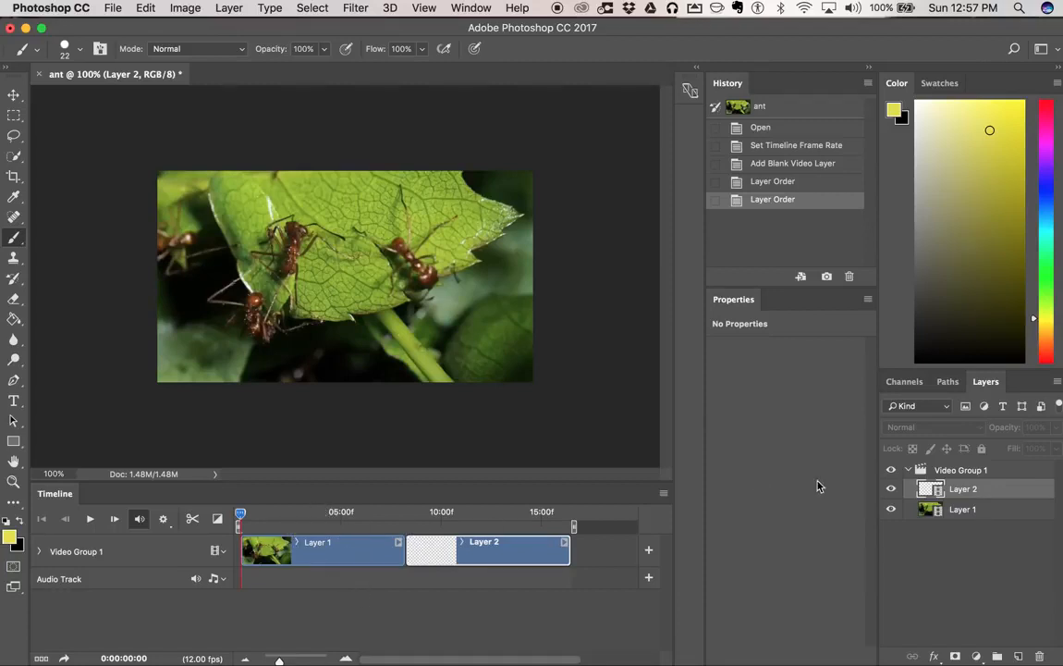
{"action": "left_click", "coordinate": [963, 488]}
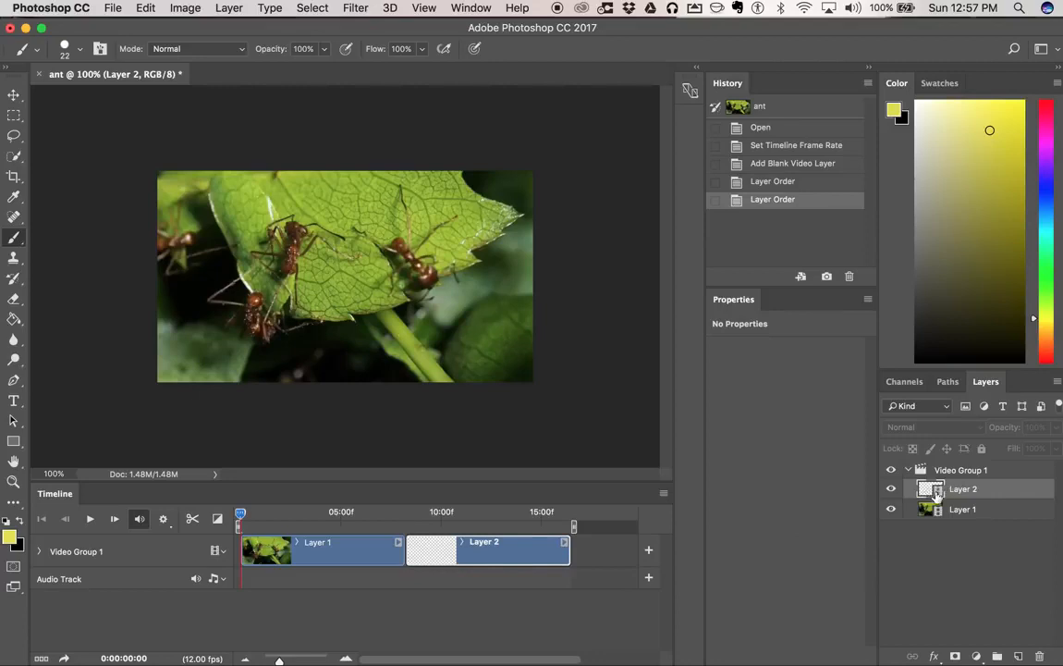
{"action": "mouse_move", "coordinate": [989, 468]}
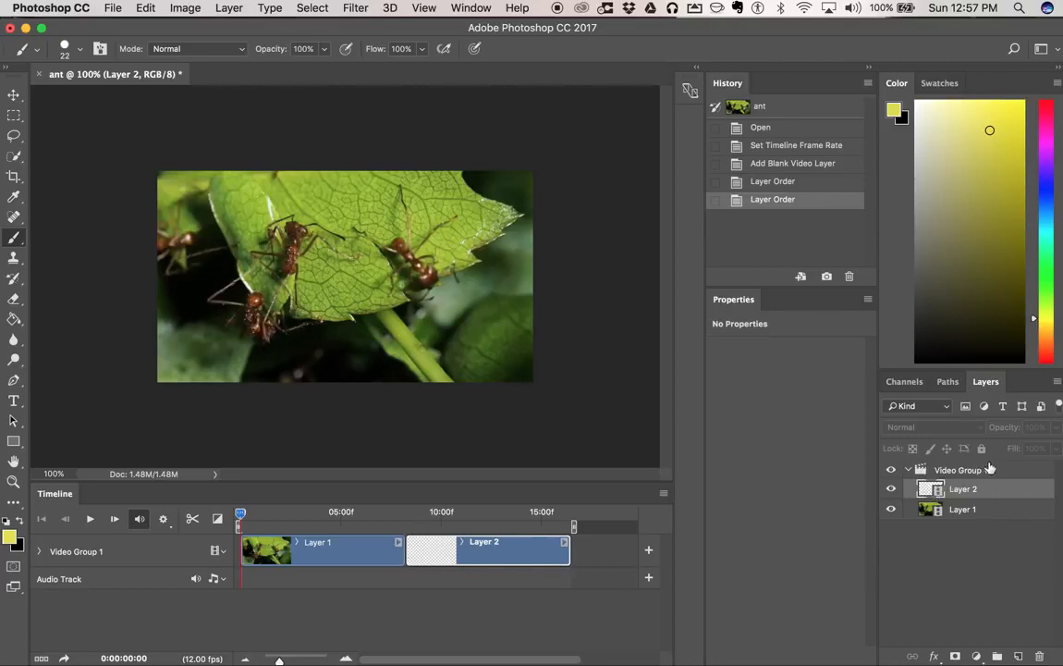
{"action": "left_click", "coordinate": [958, 469]}
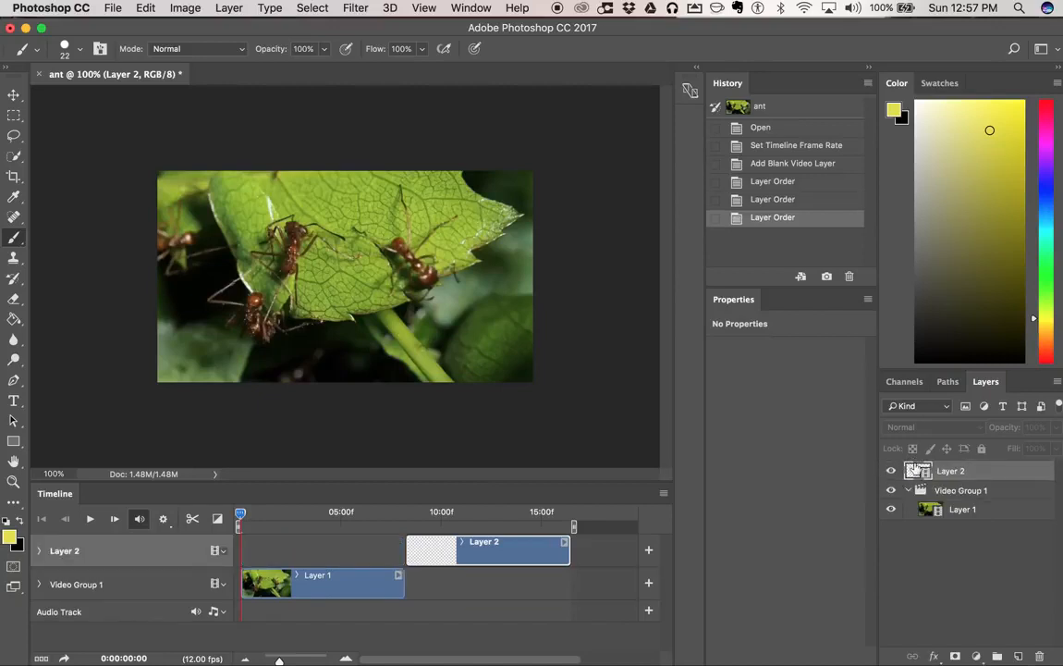
{"action": "left_click_drag", "start_coordinate": [483, 548], "coordinate": [356, 548]}
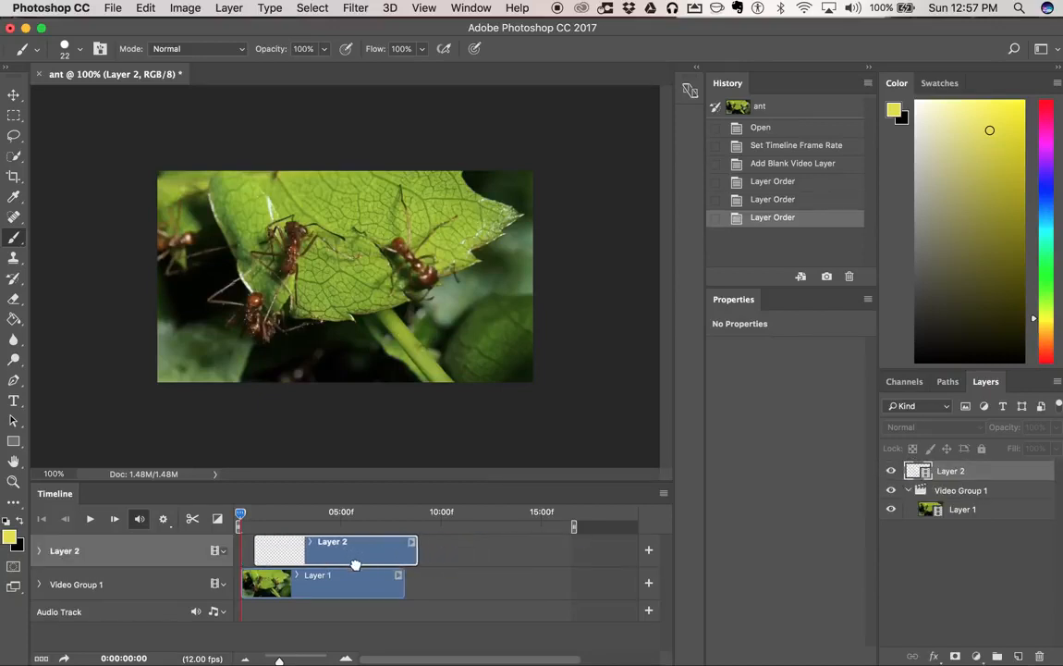
{"action": "left_click_drag", "start_coordinate": [356, 550], "coordinate": [278, 550]}
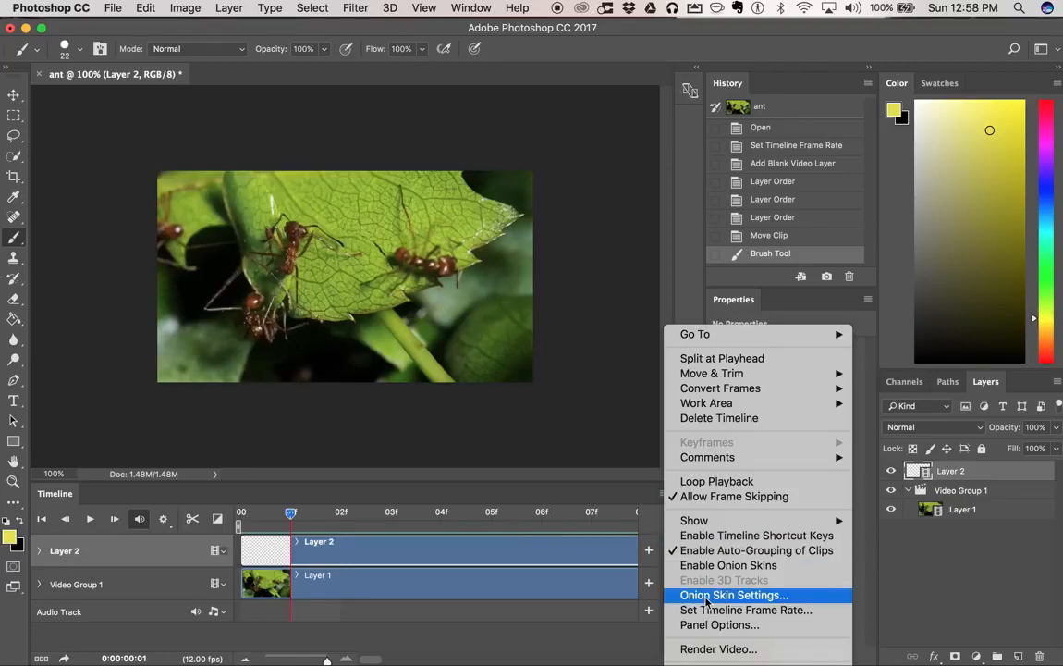
{"action": "mouse_move", "coordinate": [728, 565]}
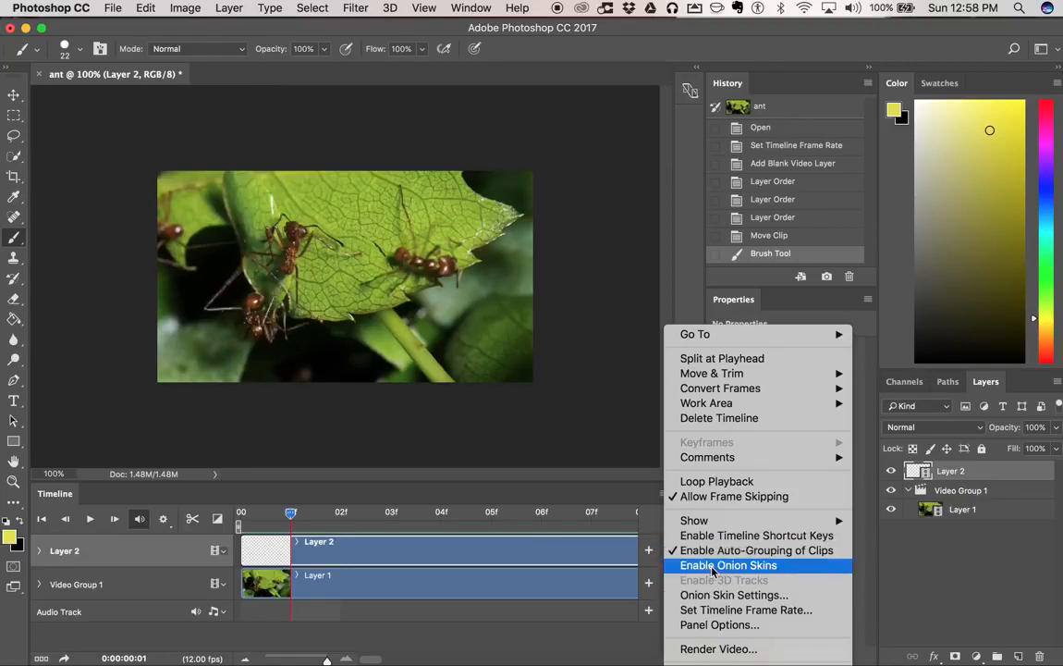
Enable onion skins from the Timeline panel menu.
{"action": "left_click", "coordinate": [729, 565]}
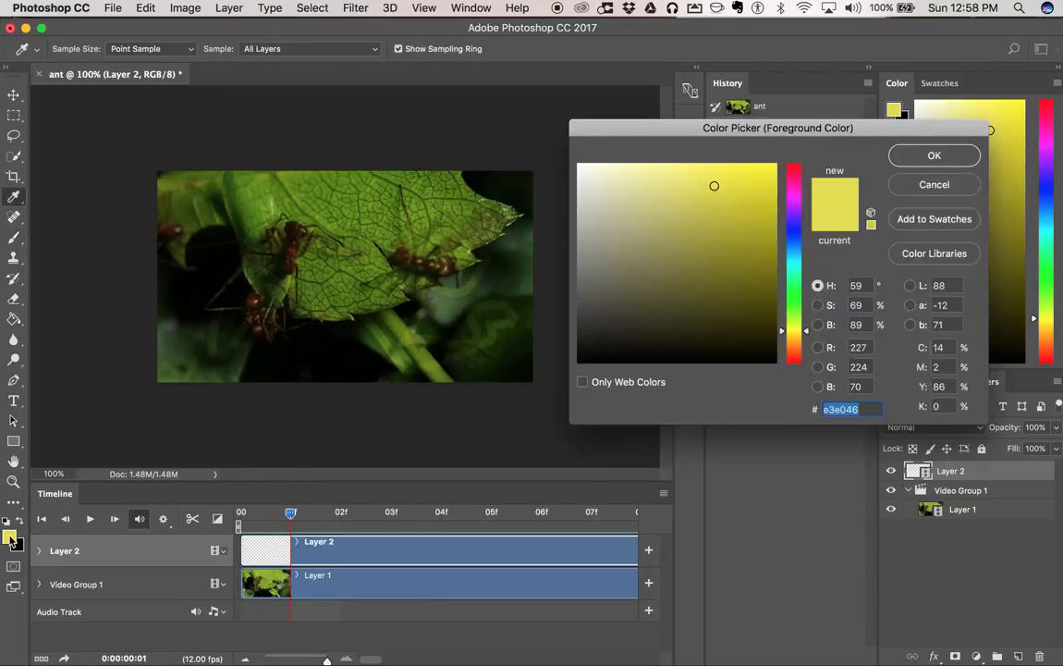
Paint magenta squiggles on Layer 2 across frames 03 onward, then return to frame one.
{"action": "left_click", "coordinate": [794, 194]}
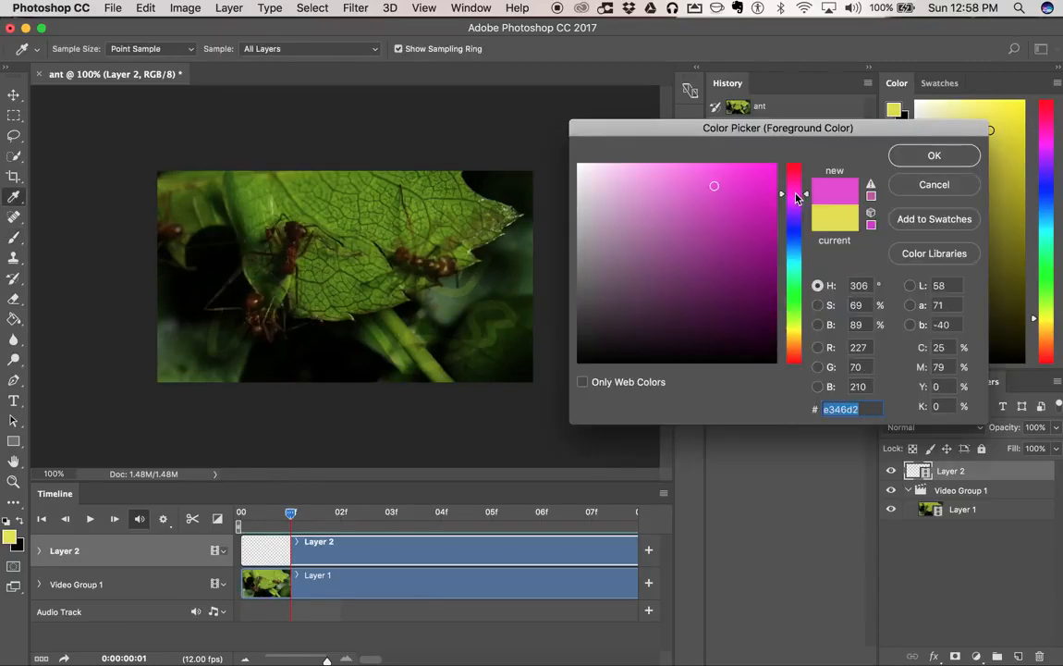
{"action": "left_click", "coordinate": [933, 155]}
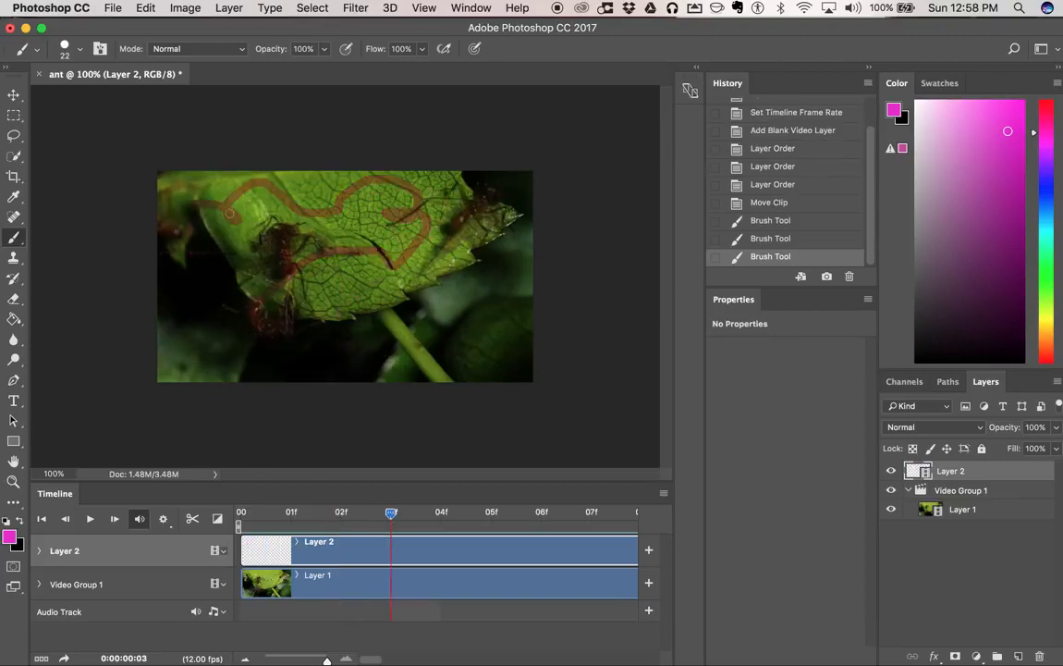
{"action": "left_click_drag", "start_coordinate": [229, 213], "coordinate": [324, 336]}
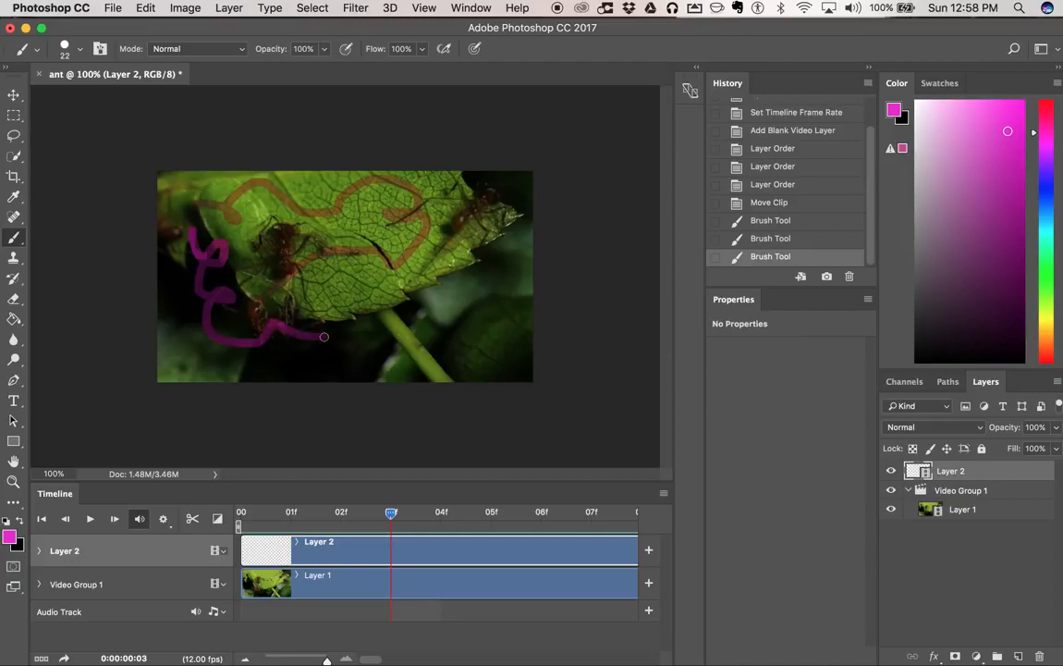
{"action": "left_click_drag", "start_coordinate": [325, 335], "coordinate": [463, 204]}
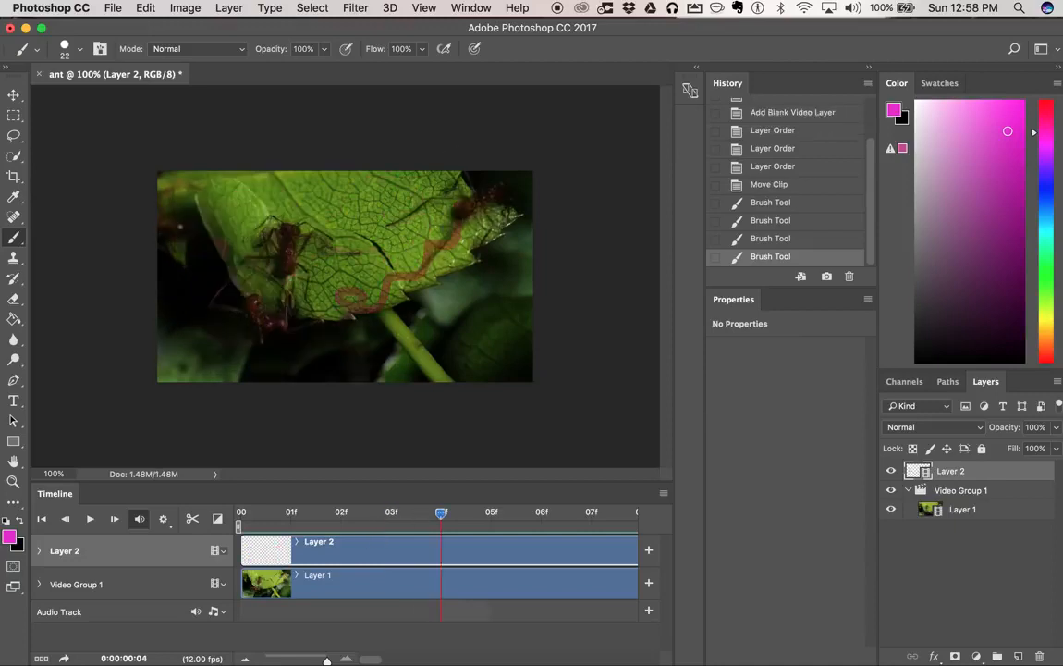
{"action": "left_click_drag", "start_coordinate": [213, 194], "coordinate": [476, 199]}
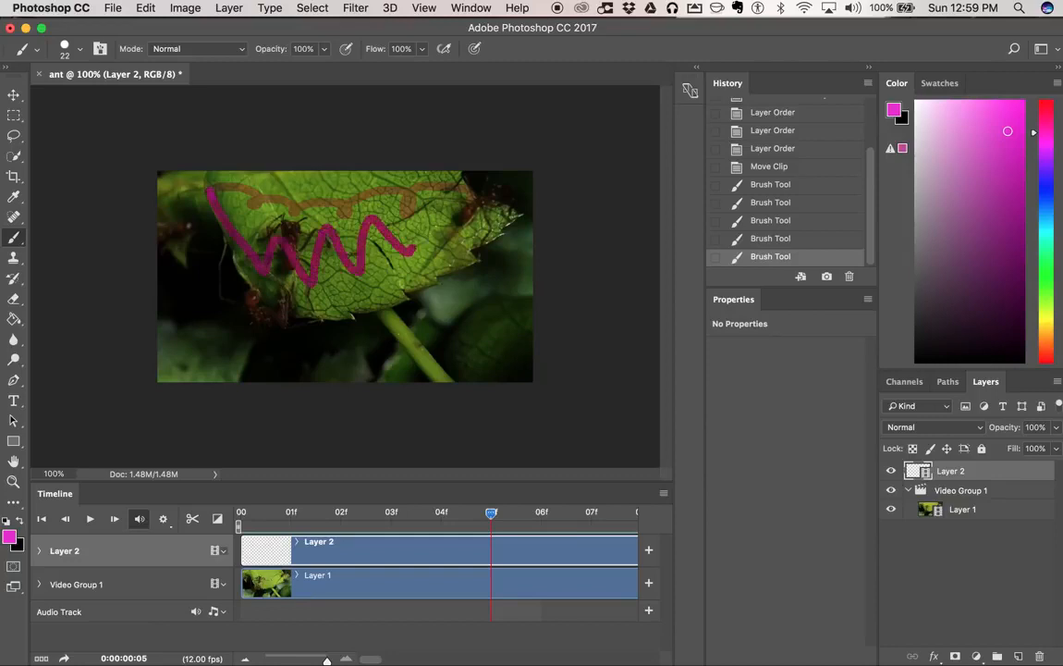
{"action": "left_click_drag", "start_coordinate": [491, 512], "coordinate": [541, 512]}
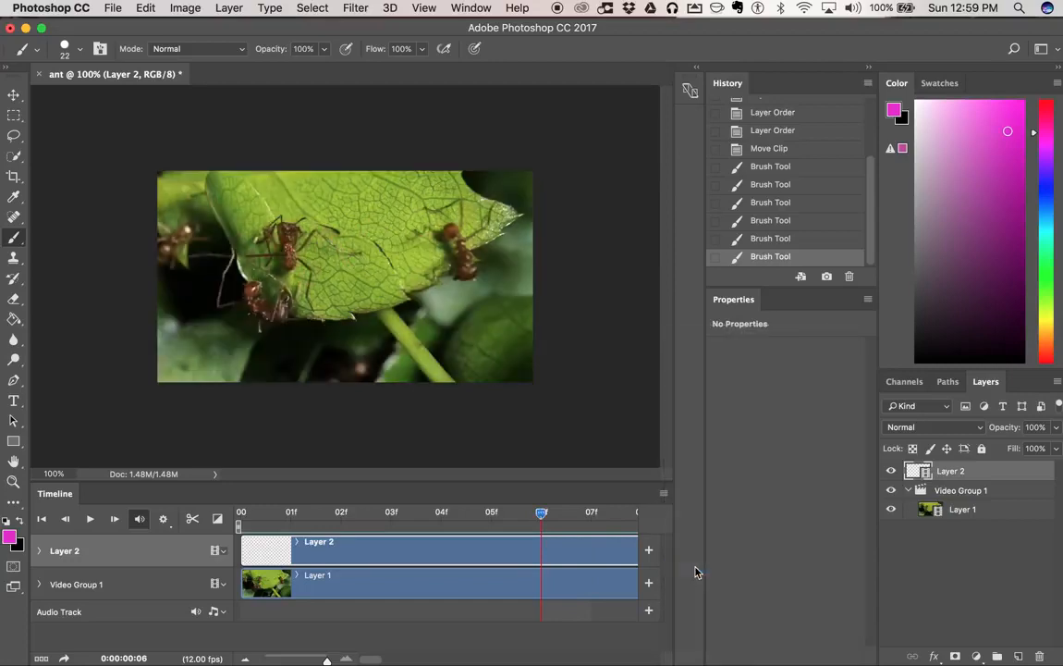
{"action": "left_click_drag", "start_coordinate": [541, 512], "coordinate": [441, 511]}
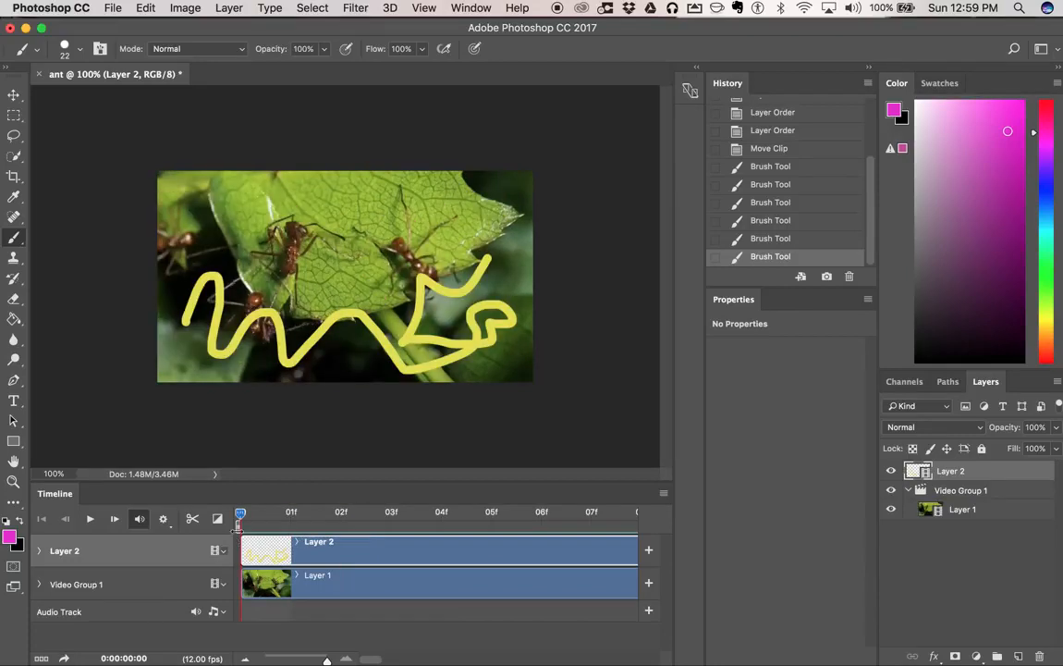
{"action": "left_click_drag", "start_coordinate": [241, 511], "coordinate": [391, 512]}
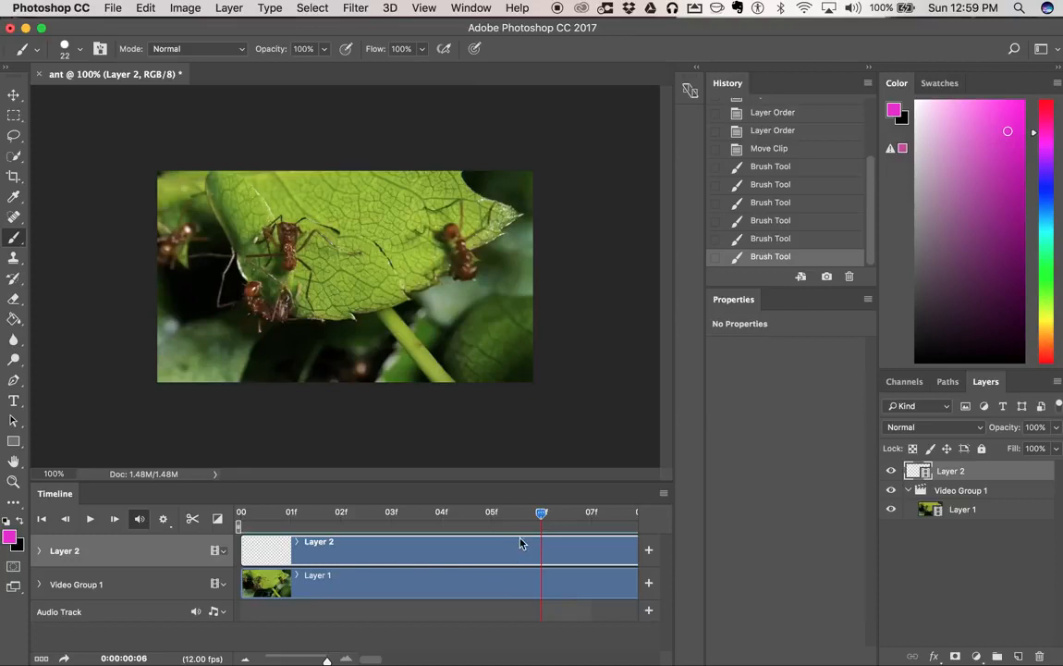
{"action": "mouse_move", "coordinate": [503, 581]}
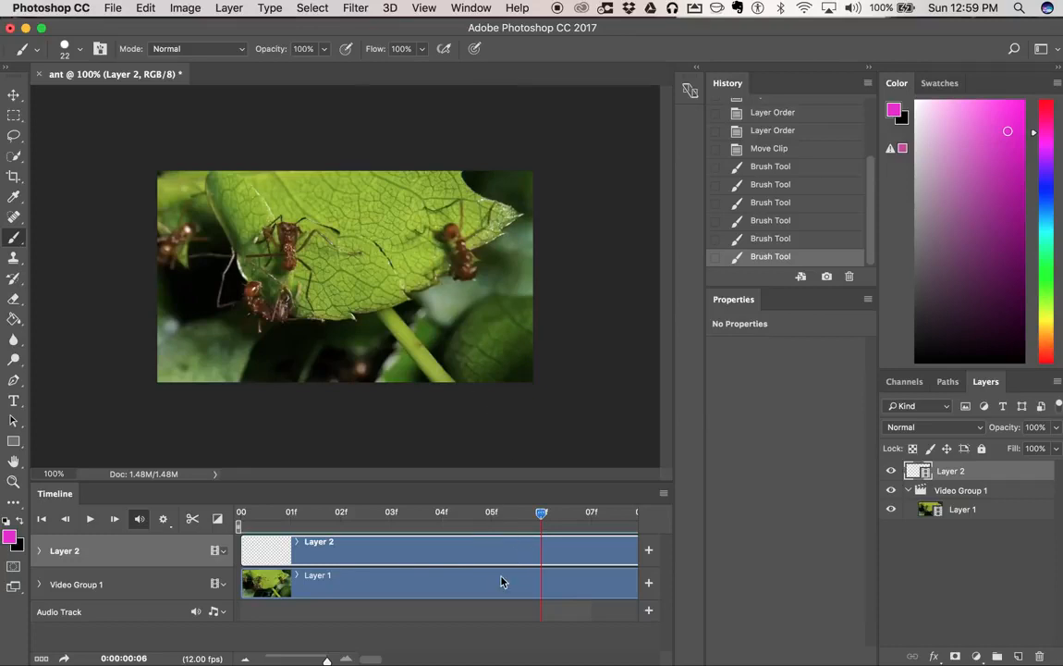
{"action": "mouse_move", "coordinate": [442, 550]}
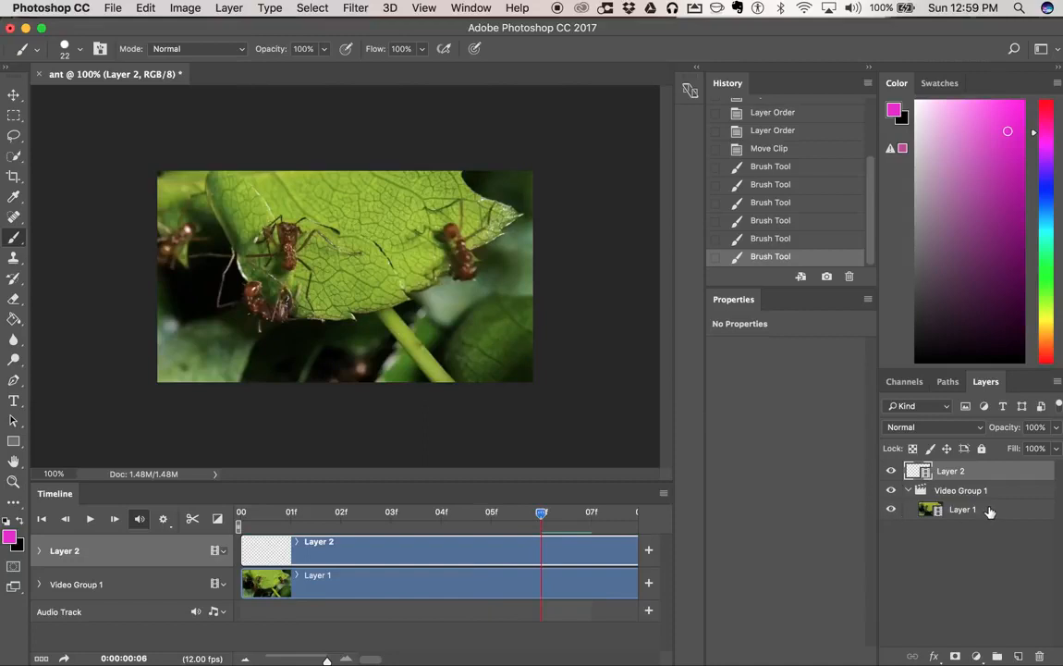
Attempt a filter on the drawing layer and dismiss the empty-selection error.
{"action": "left_click", "coordinate": [962, 510]}
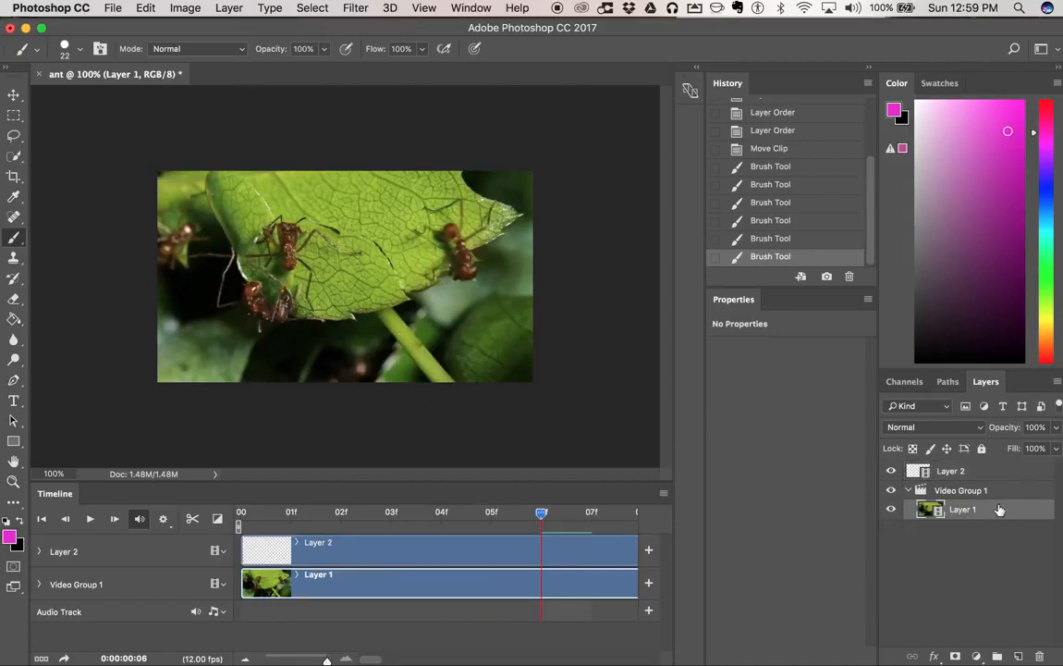
{"action": "mouse_move", "coordinate": [1001, 516]}
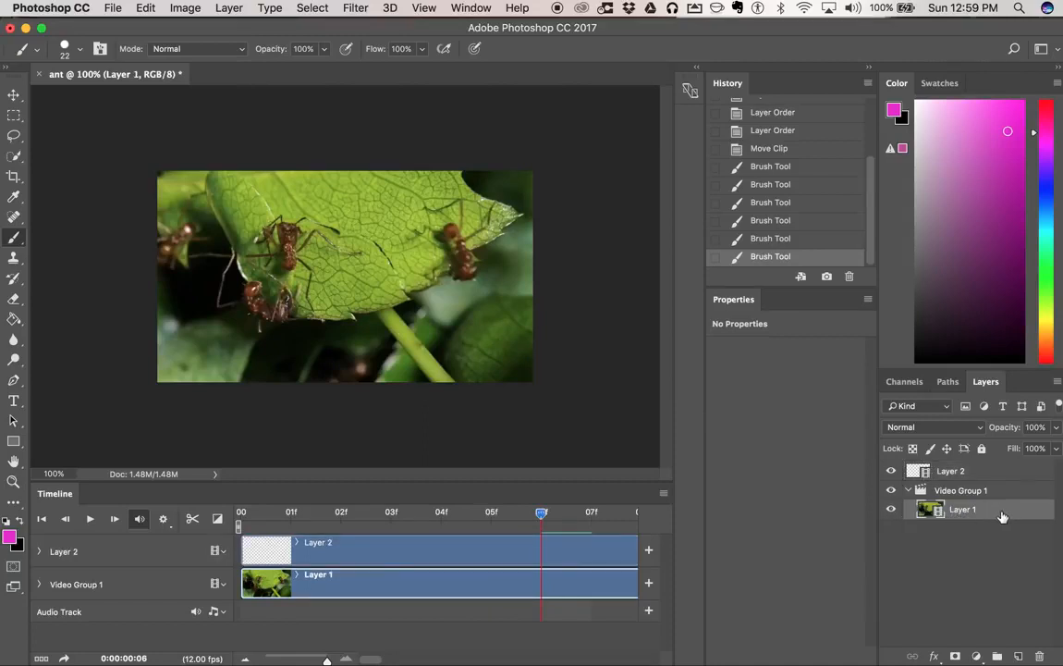
{"action": "left_click", "coordinate": [963, 471]}
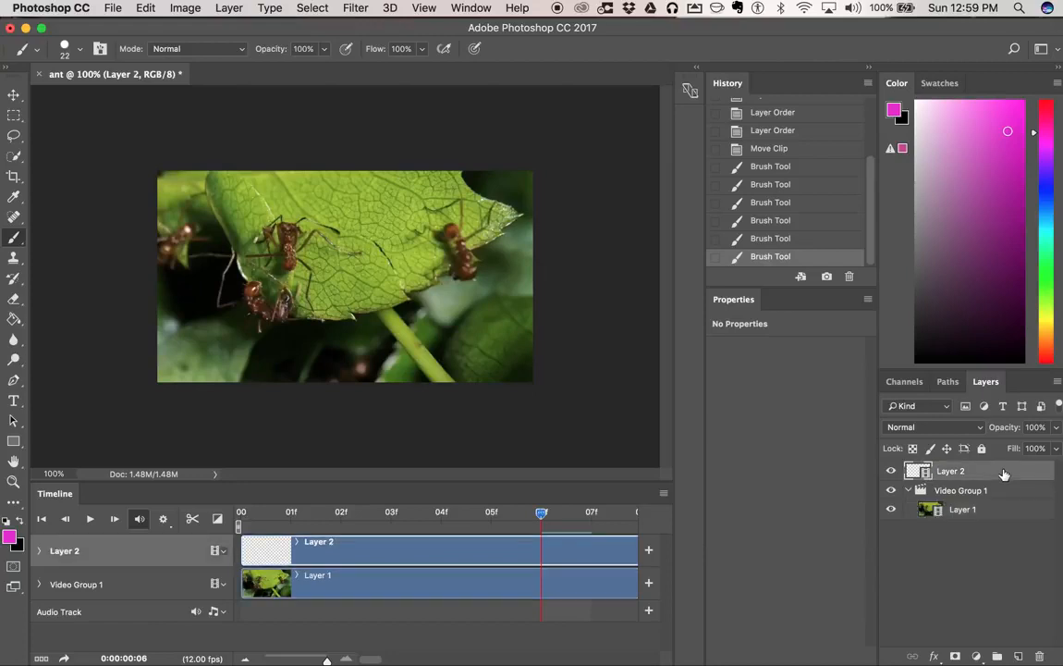
{"action": "left_click", "coordinate": [356, 7]}
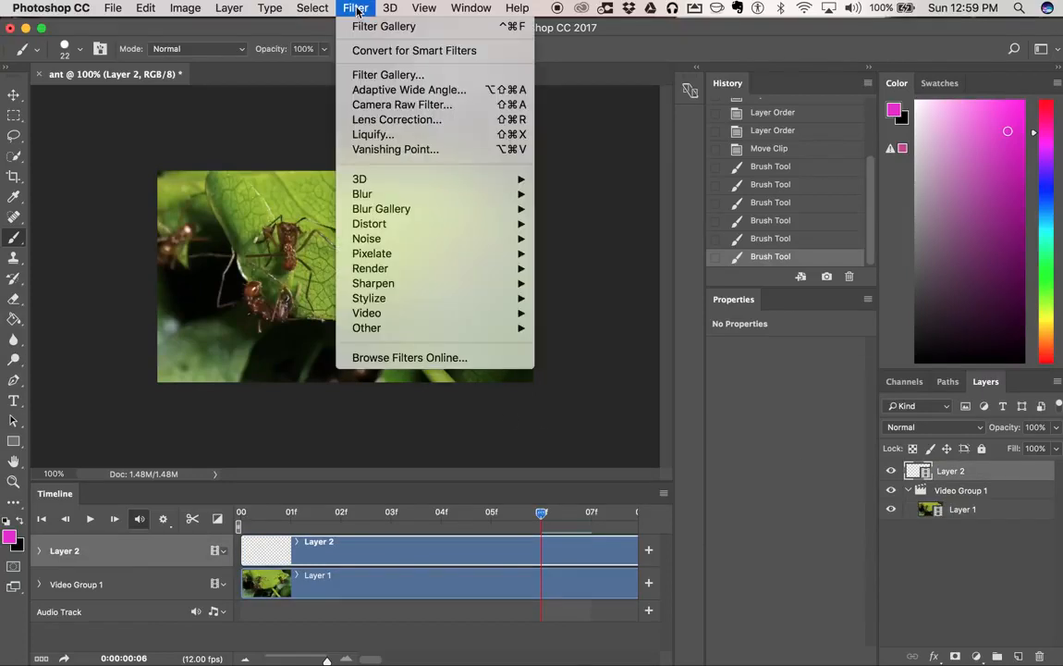
{"action": "mouse_move", "coordinate": [384, 26]}
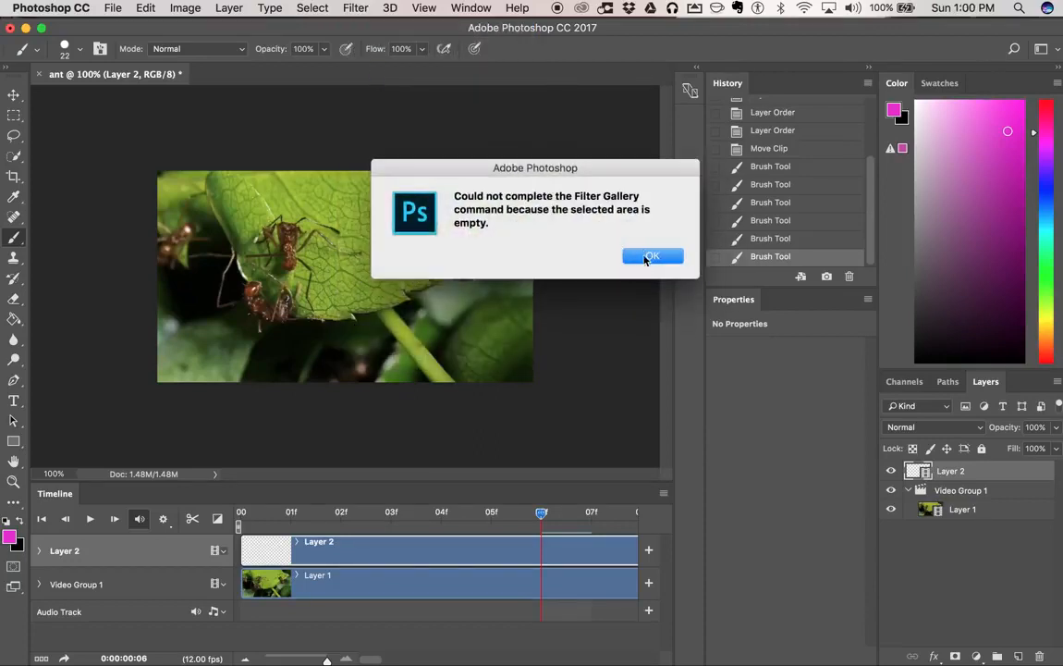
{"action": "left_click", "coordinate": [652, 256]}
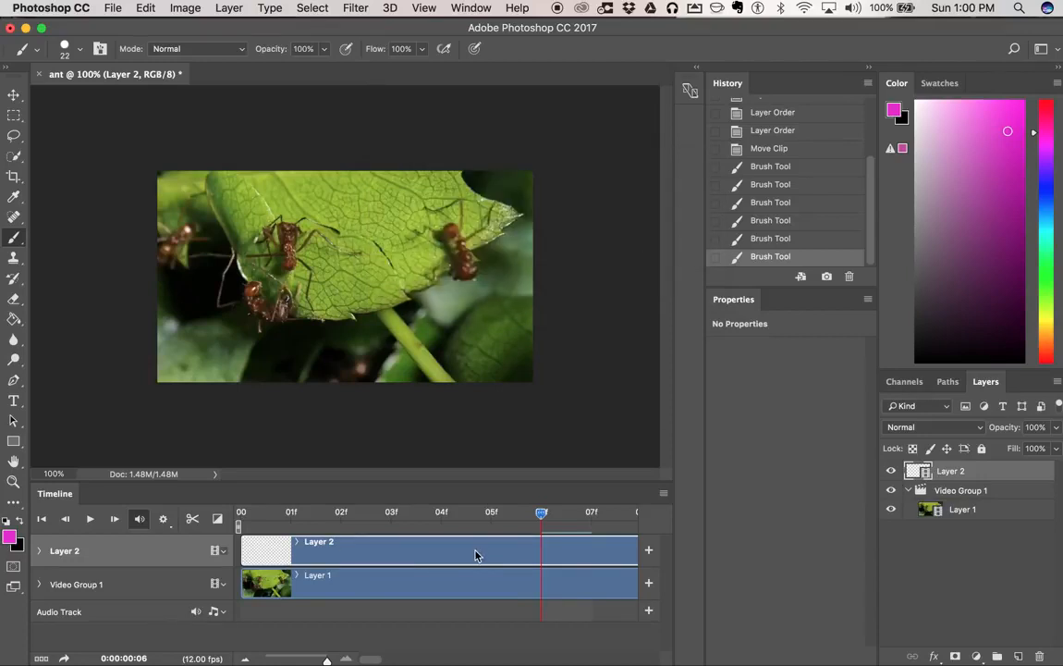
{"action": "mouse_move", "coordinate": [491, 553]}
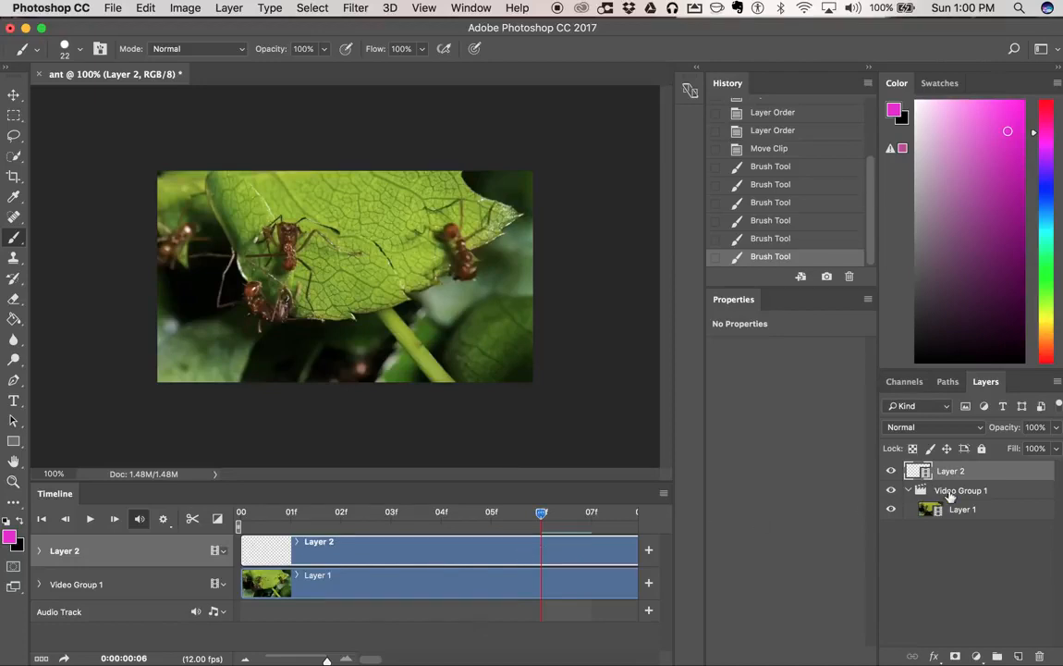
Apply Artistic > Film Grain to frame 06 of the ant footage, then advance to frame 07.
{"action": "left_click", "coordinate": [355, 7]}
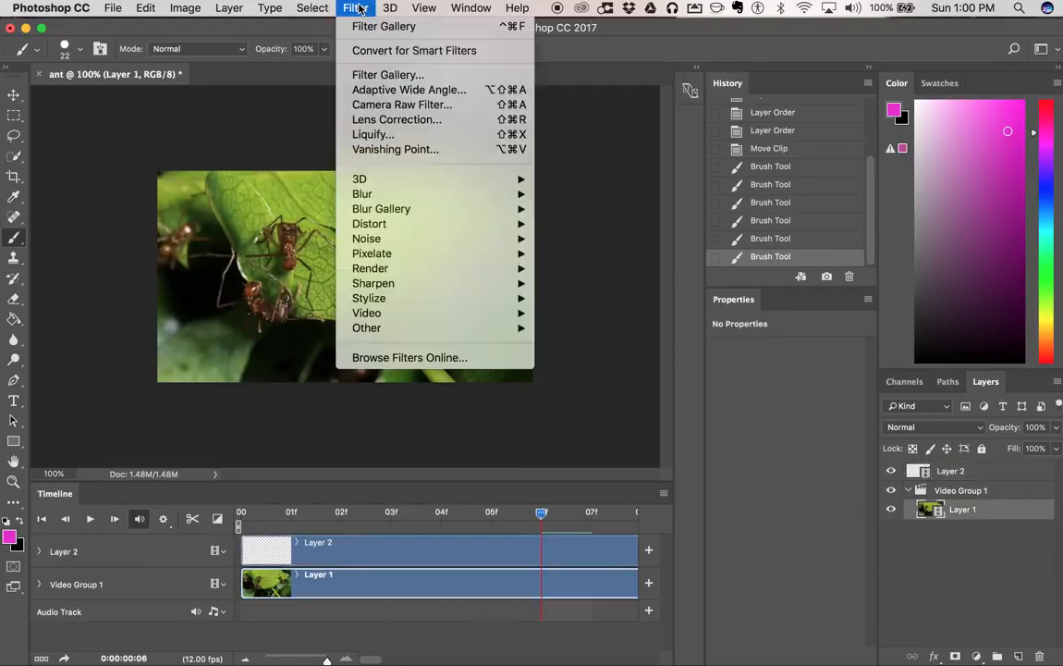
{"action": "mouse_move", "coordinate": [414, 50]}
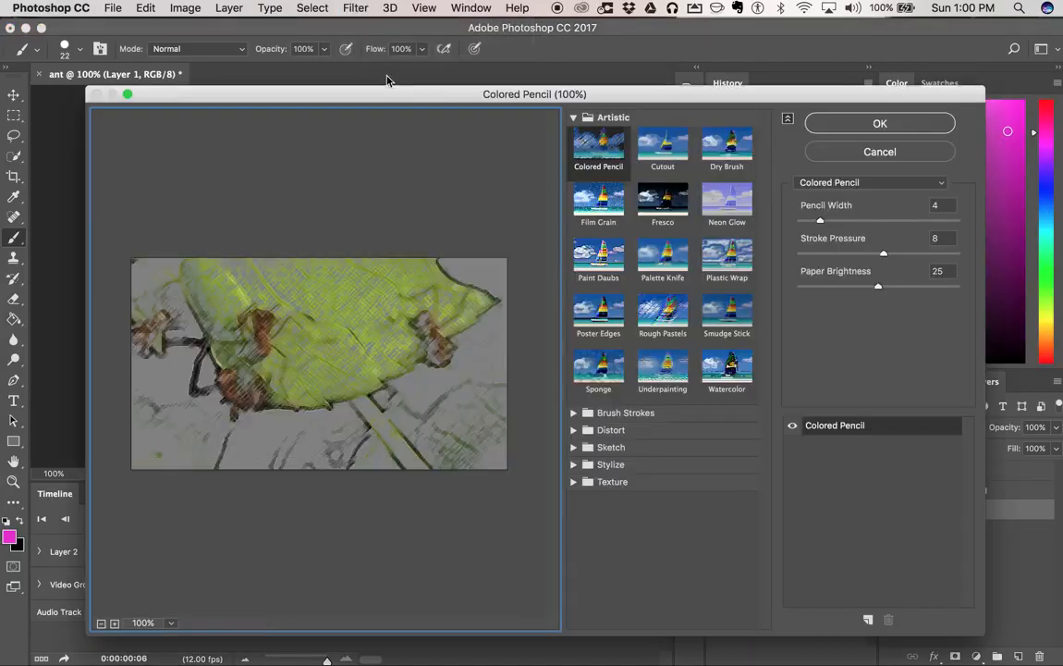
{"action": "left_click", "coordinate": [598, 202]}
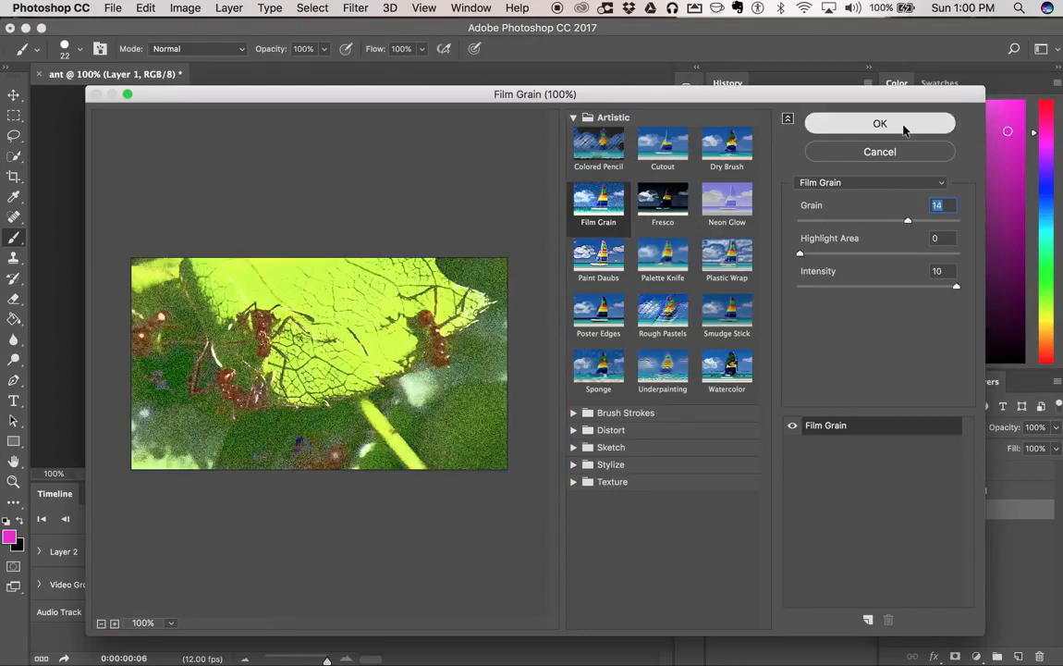
{"action": "left_click", "coordinate": [880, 123]}
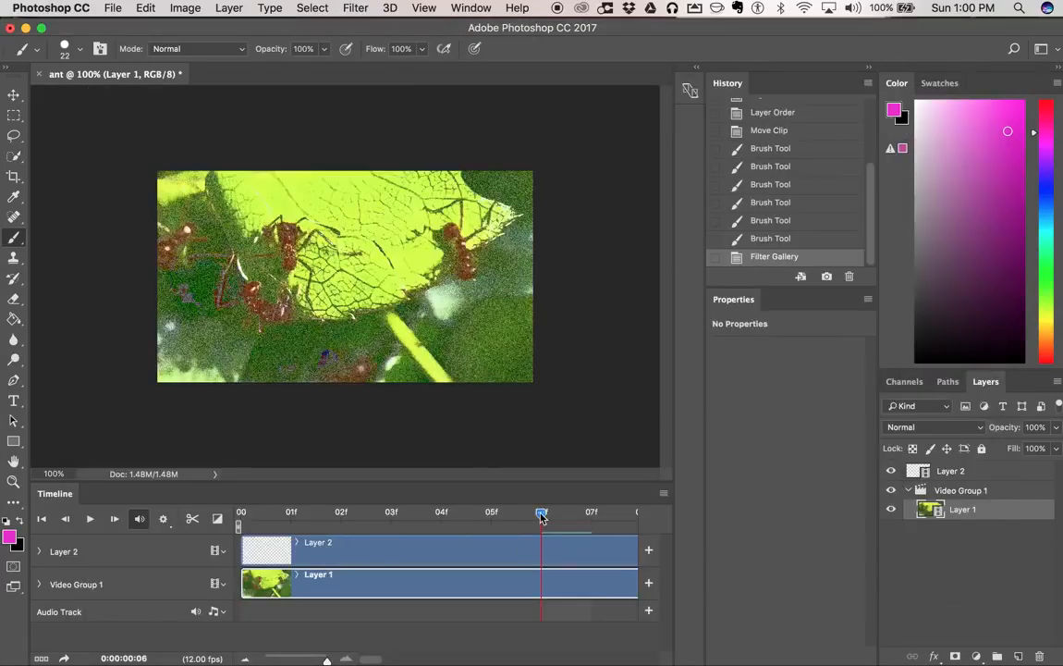
{"action": "left_click_drag", "start_coordinate": [541, 515], "coordinate": [592, 515]}
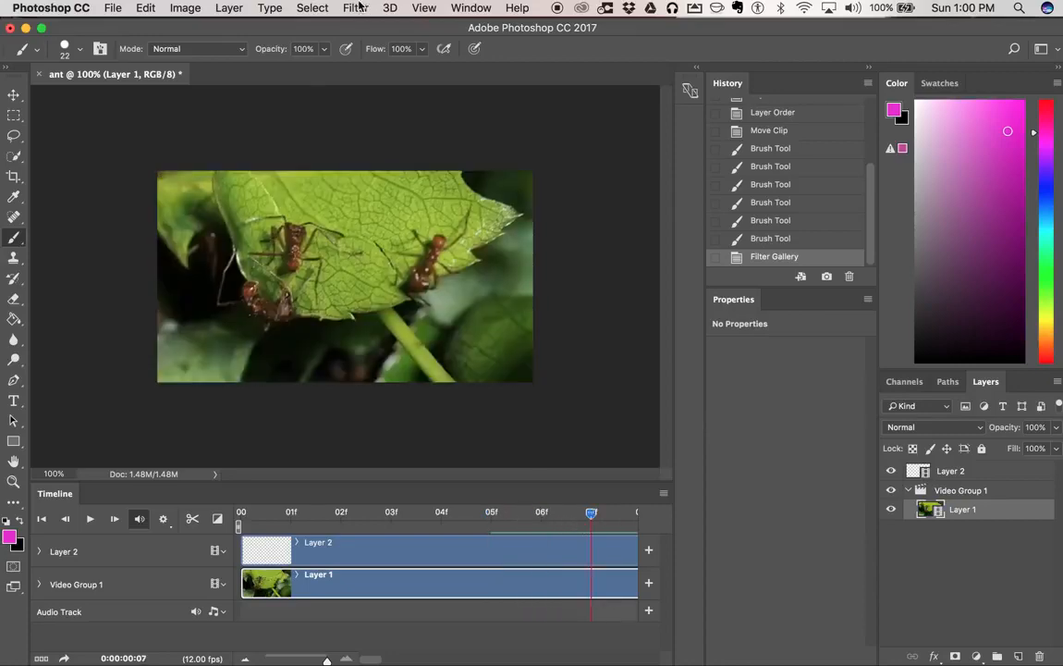
Apply Fresco with a larger brush size to frame 07, then move to frame 08.
{"action": "left_click", "coordinate": [355, 8]}
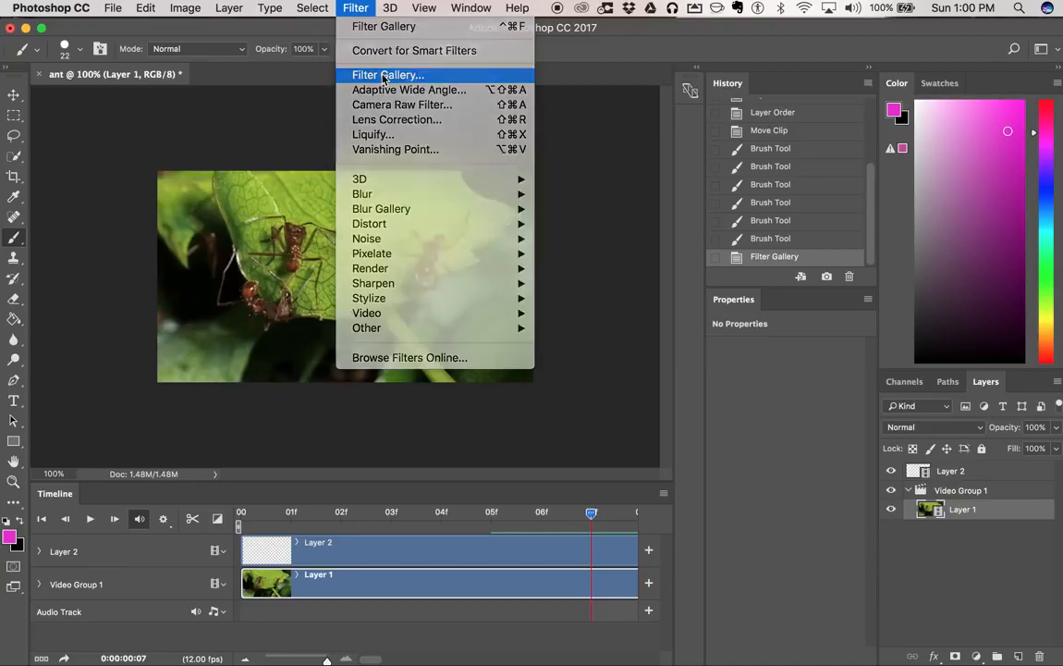
{"action": "left_click", "coordinate": [386, 75]}
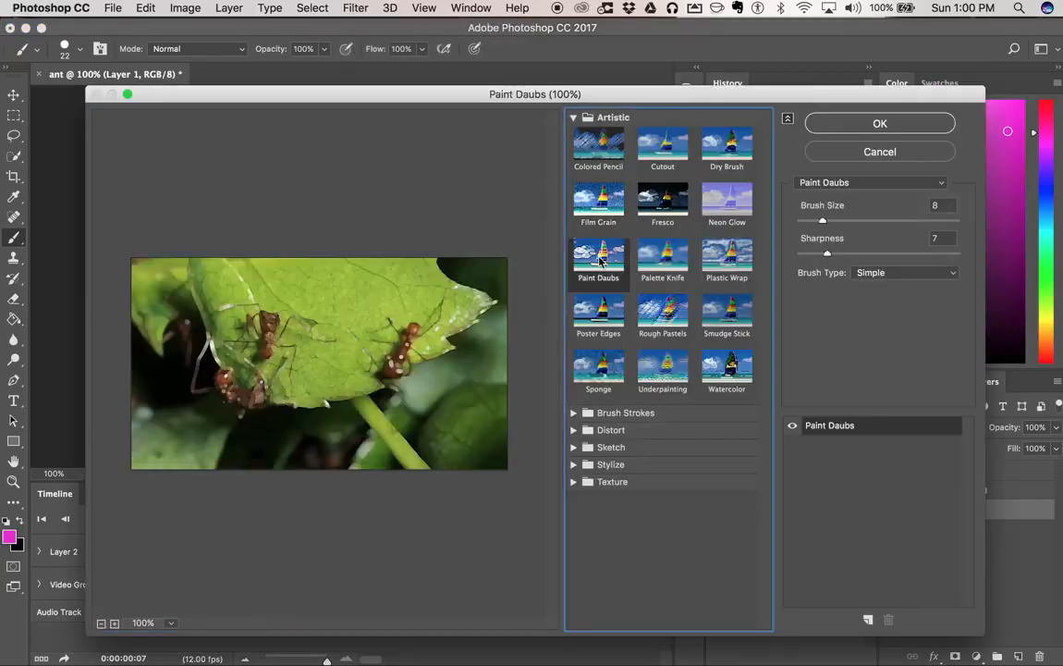
{"action": "left_click", "coordinate": [662, 206]}
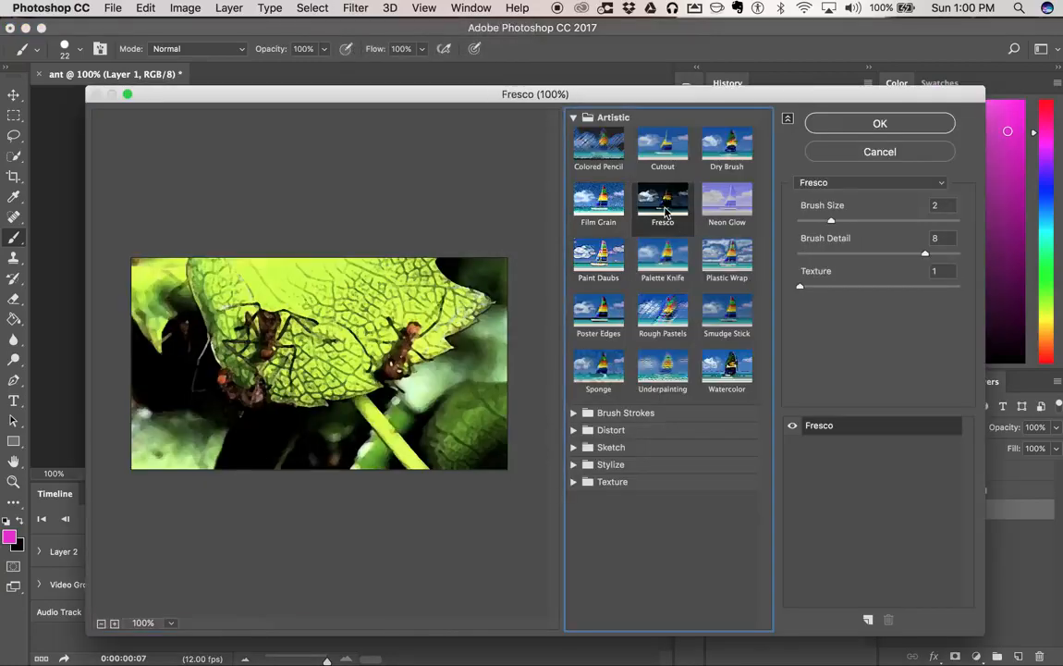
{"action": "left_click_drag", "start_coordinate": [831, 220], "coordinate": [892, 220]}
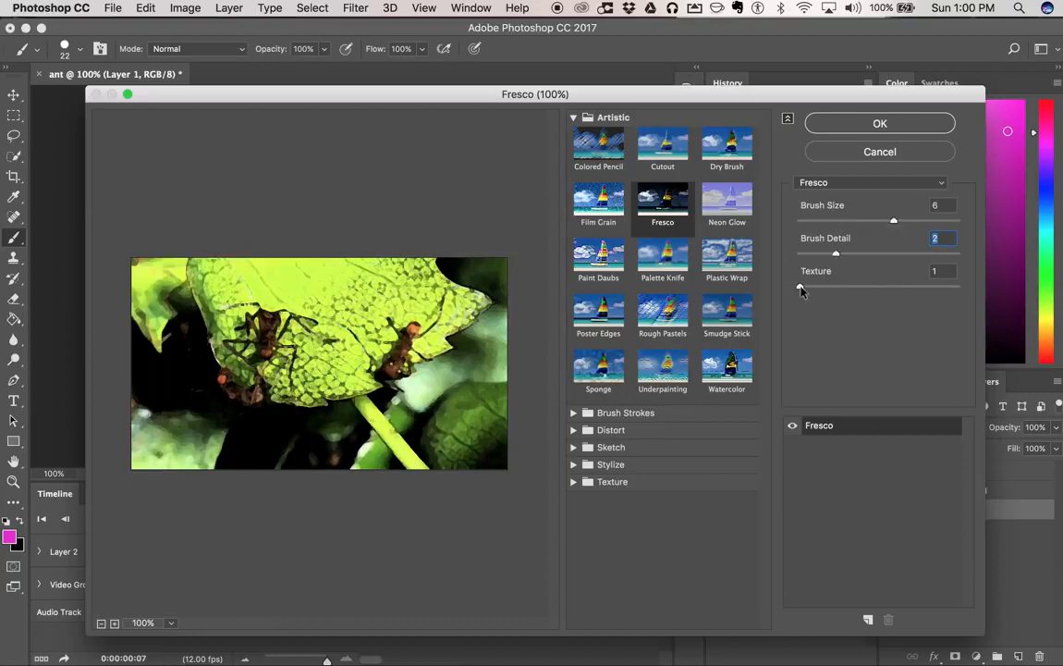
{"action": "left_click", "coordinate": [878, 123]}
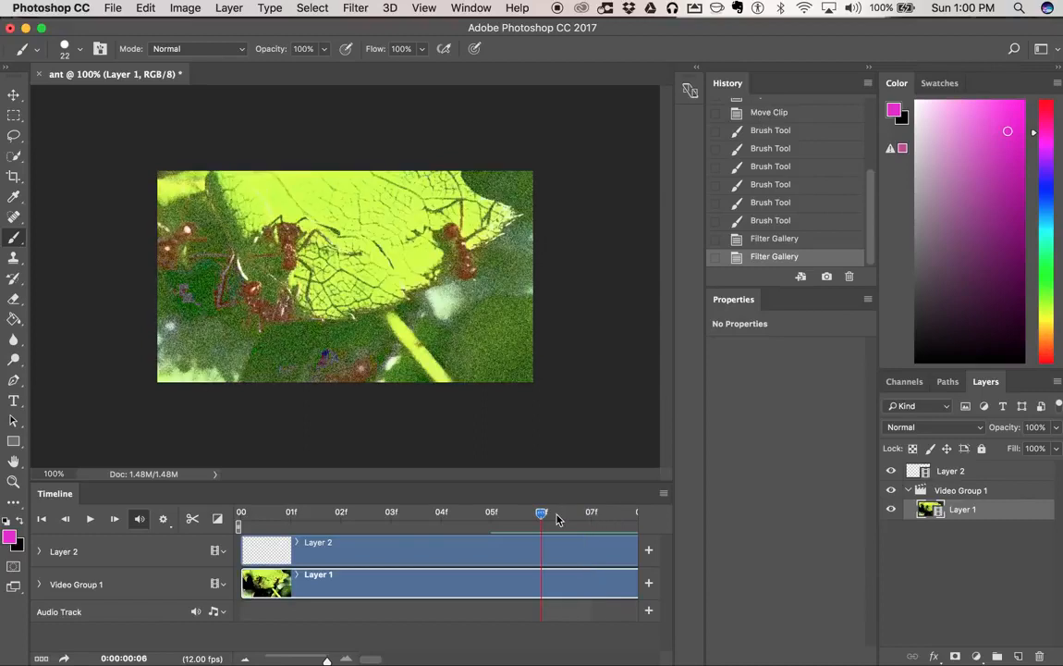
{"action": "left_click_drag", "start_coordinate": [541, 512], "coordinate": [591, 512]}
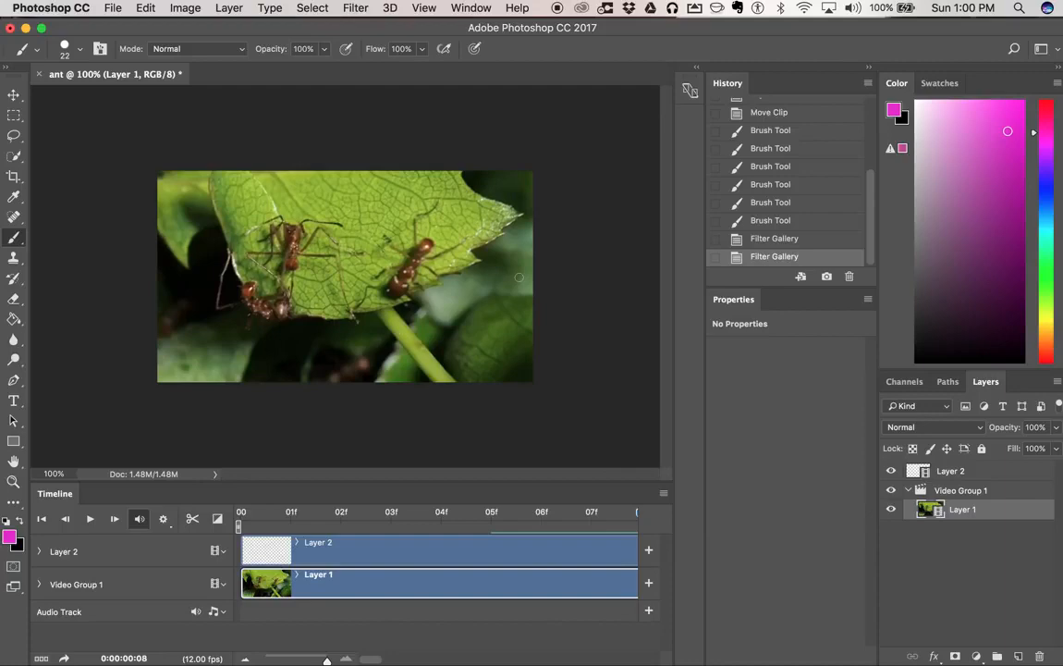
Preview Underpainting, Watercolor and Smudge Stick, then apply frosted Glass to frame 08.
{"action": "left_click", "coordinate": [355, 8]}
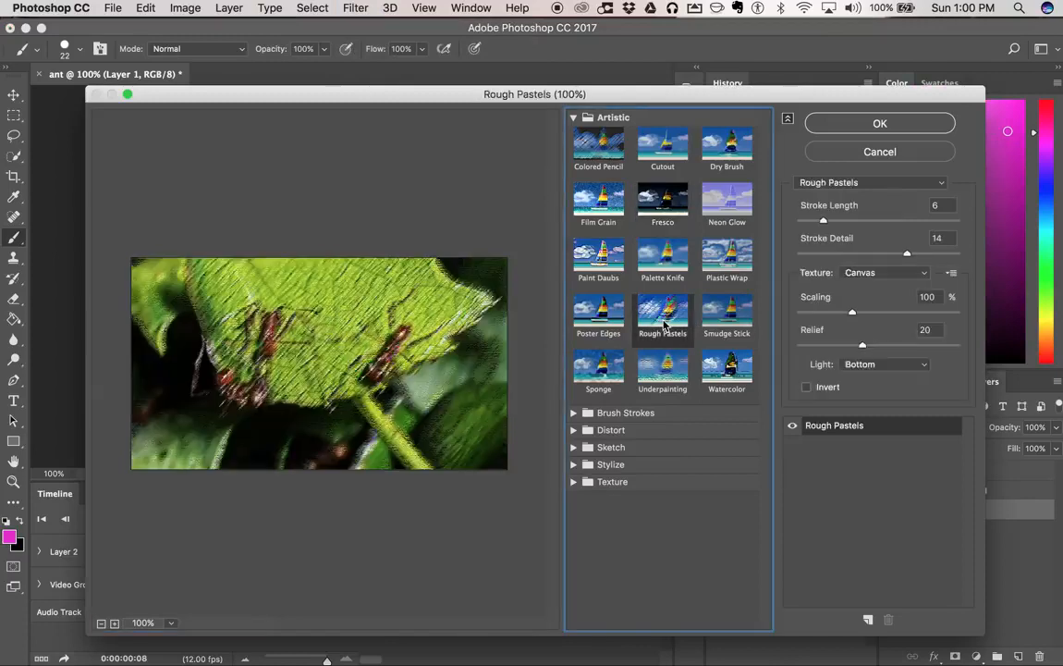
{"action": "left_click", "coordinate": [661, 365]}
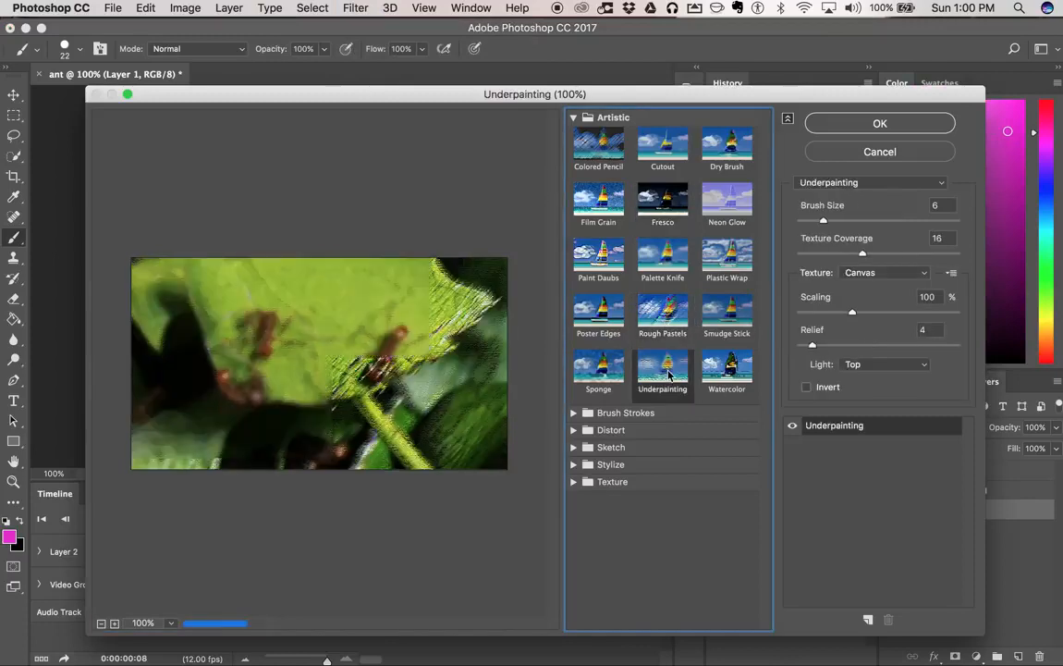
{"action": "left_click", "coordinate": [727, 370]}
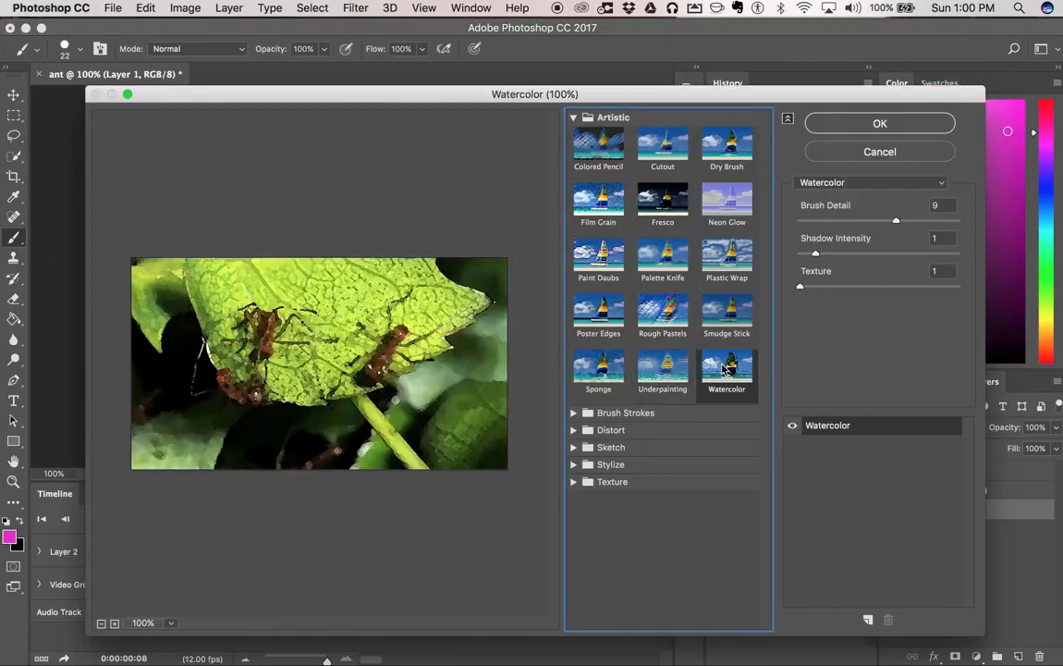
{"action": "left_click", "coordinate": [727, 314]}
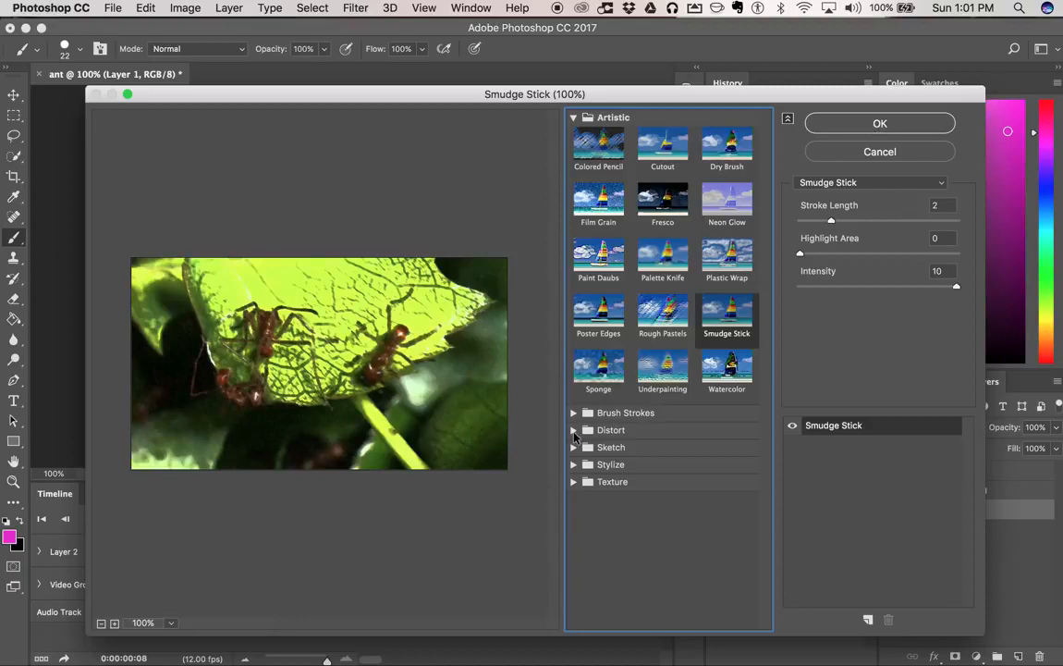
{"action": "left_click", "coordinate": [663, 463]}
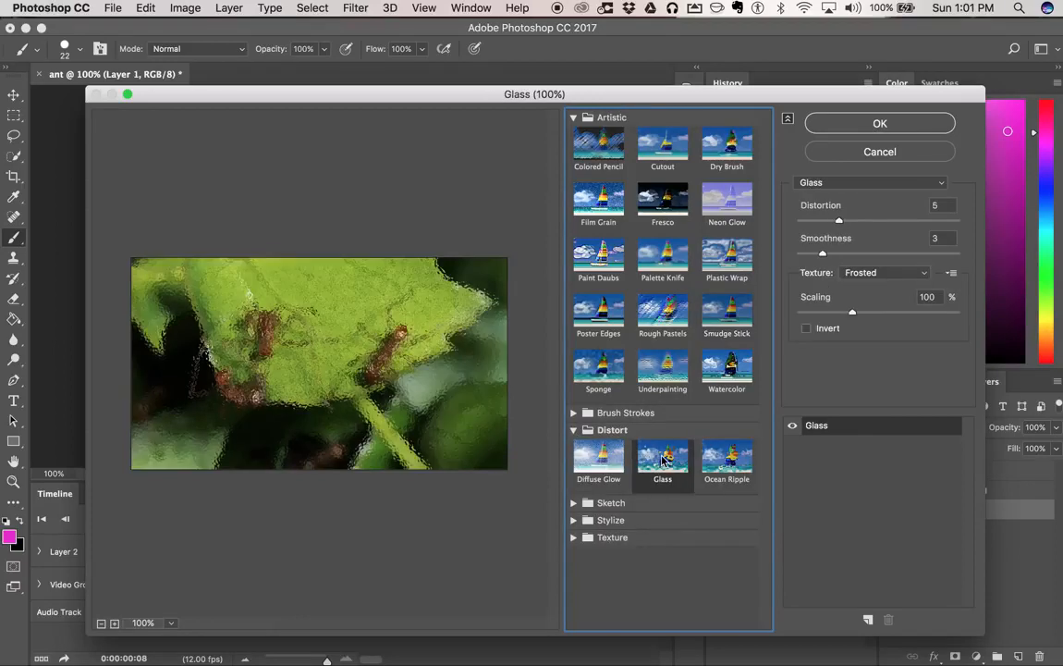
{"action": "left_click", "coordinate": [880, 123]}
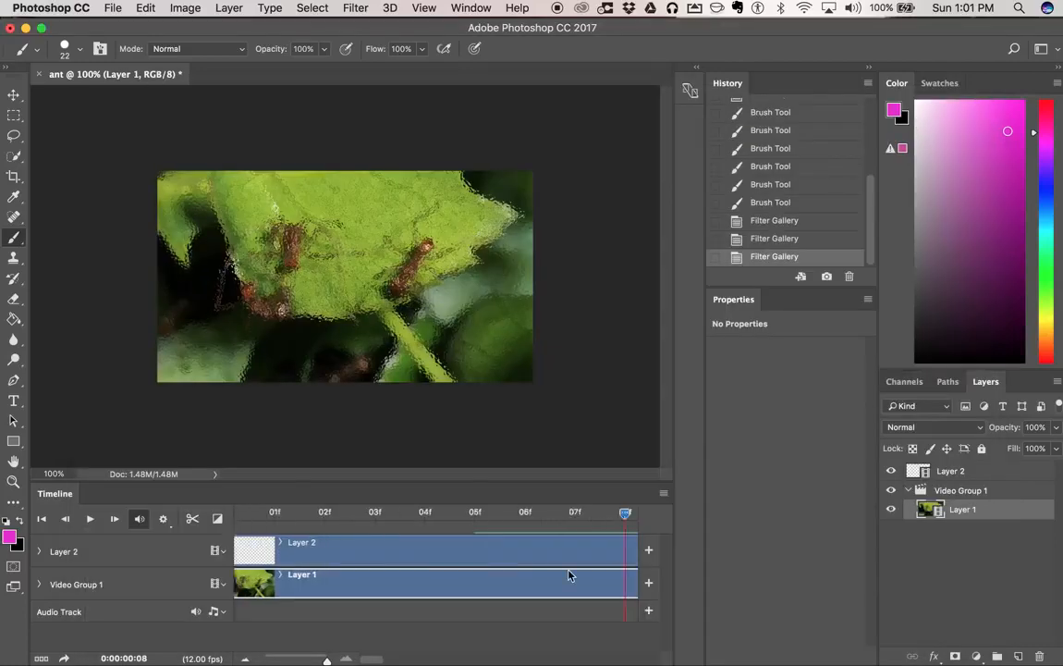
Zoom out the timeline, pull the work area end to the opening frames, and play it.
{"action": "left_click_drag", "start_coordinate": [625, 511], "coordinate": [555, 511]}
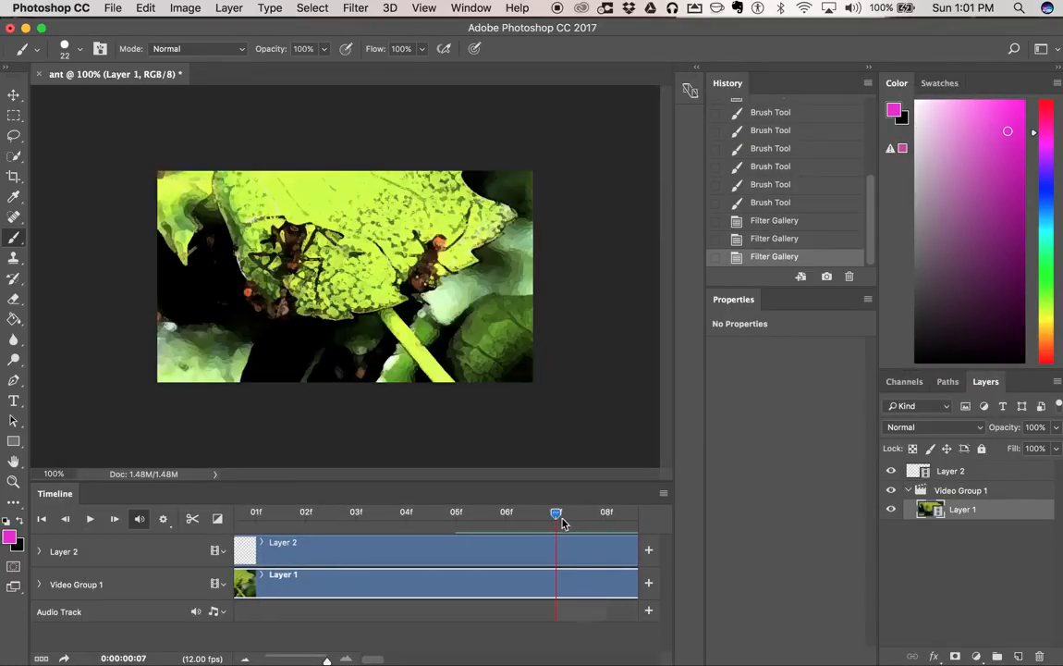
{"action": "left_click_drag", "start_coordinate": [556, 511], "coordinate": [606, 511]}
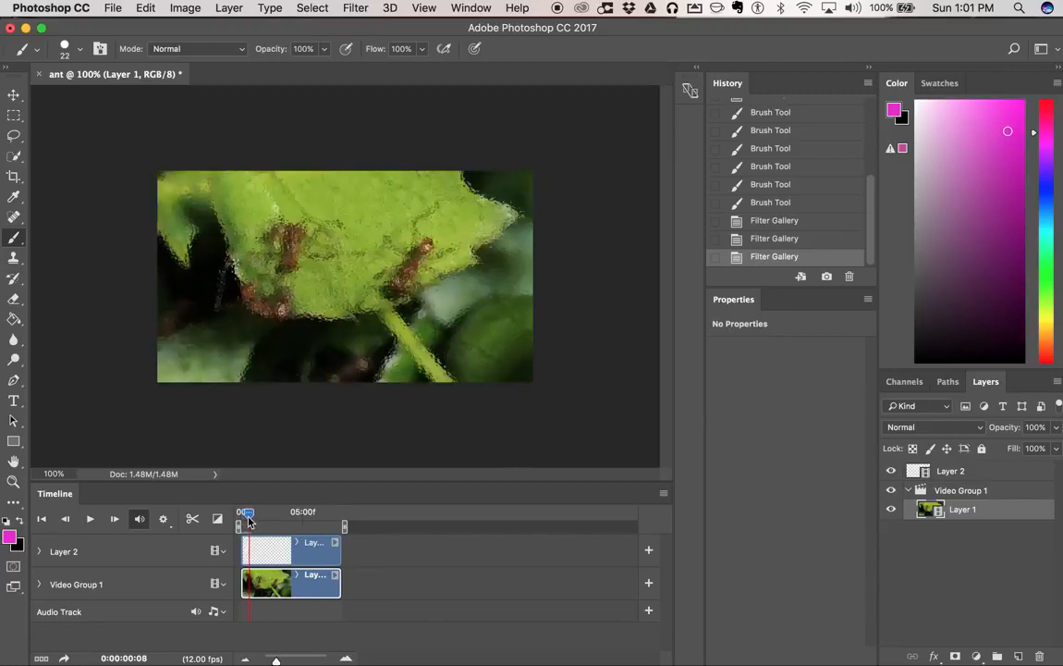
{"action": "left_click_drag", "start_coordinate": [245, 511], "coordinate": [245, 511]}
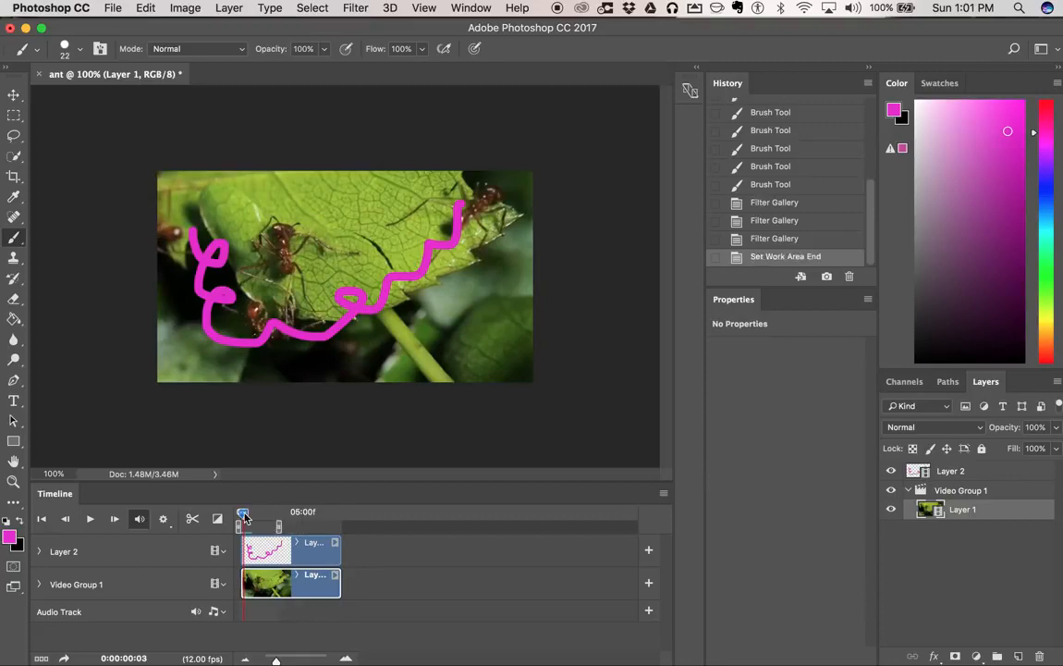
{"action": "left_click_drag", "start_coordinate": [242, 512], "coordinate": [252, 512]}
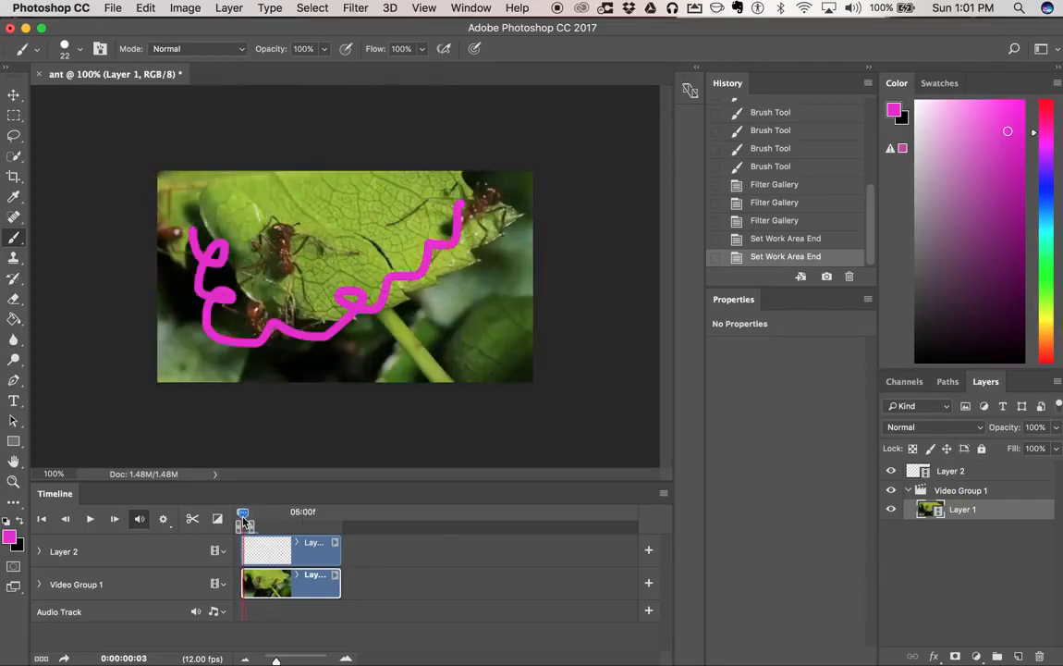
{"action": "left_click", "coordinate": [89, 519]}
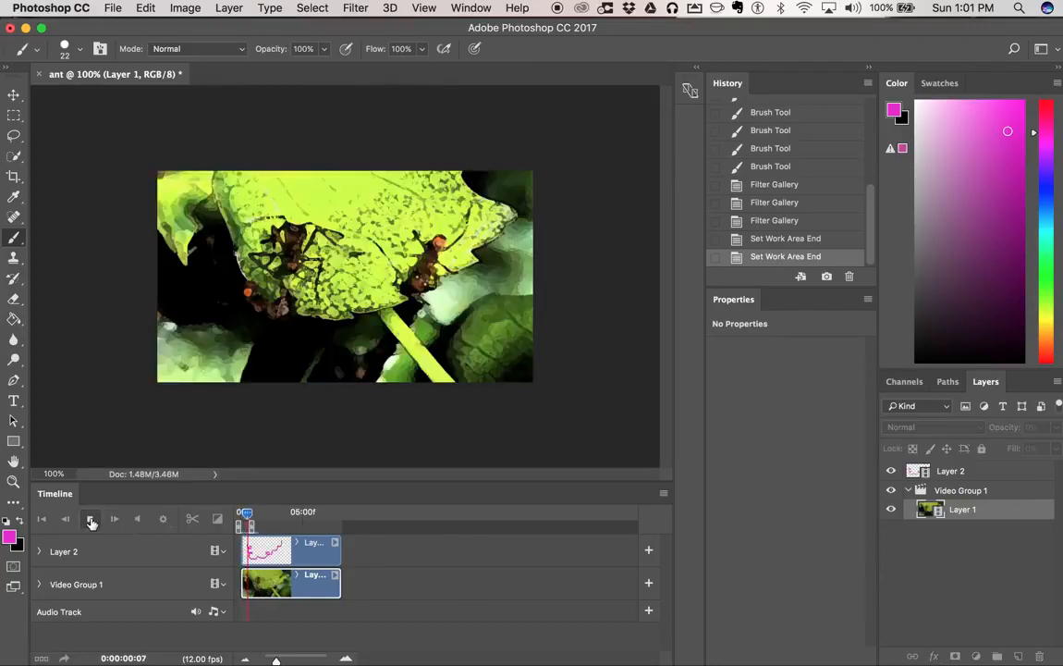
Stop playback and move the playhead to the grainy frame 06.
{"action": "left_click", "coordinate": [90, 518]}
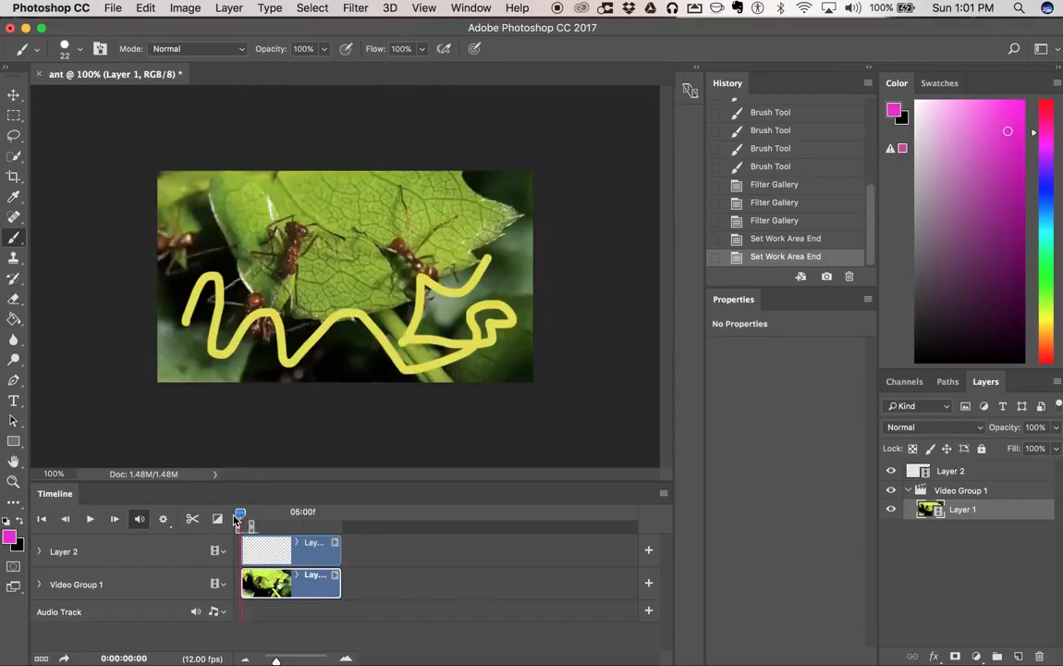
{"action": "left_click", "coordinate": [89, 519]}
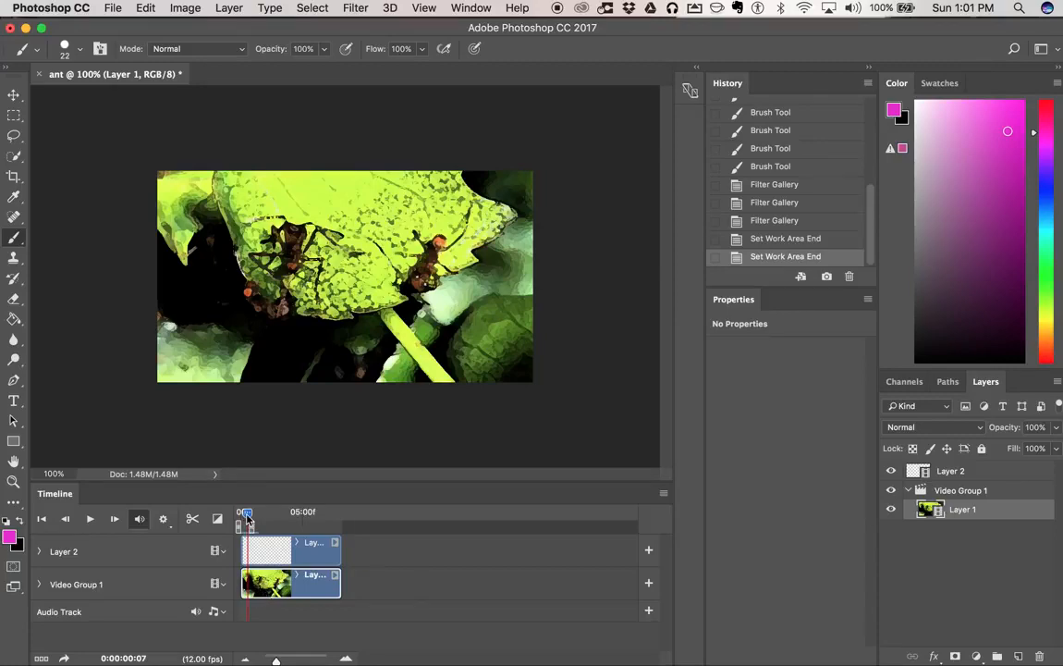
{"action": "left_click_drag", "start_coordinate": [244, 511], "coordinate": [253, 511]}
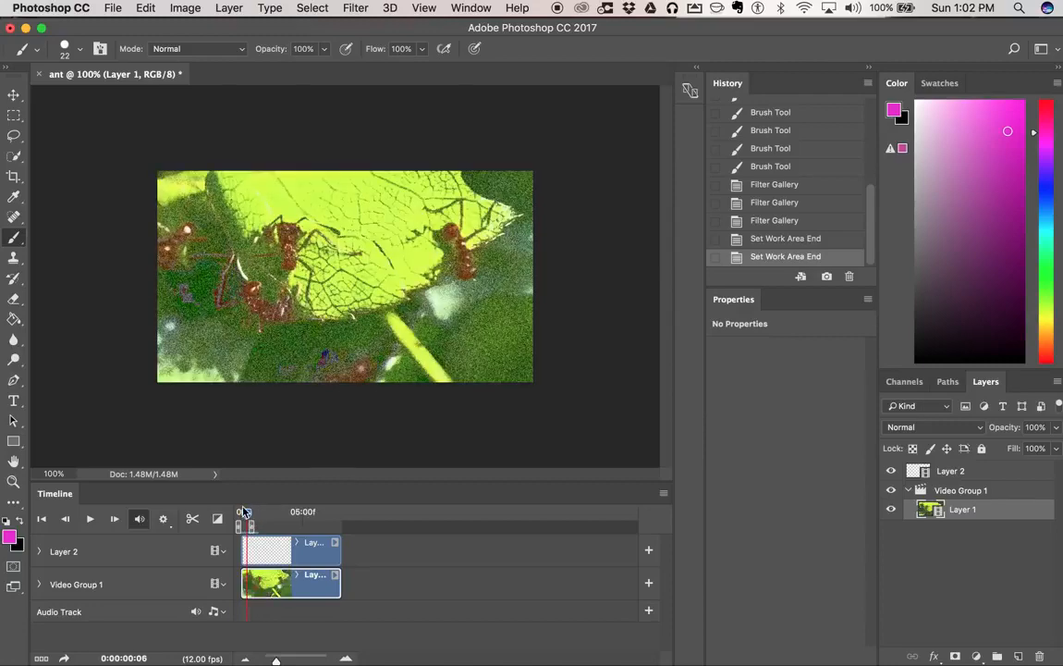
{"action": "left_click", "coordinate": [228, 8]}
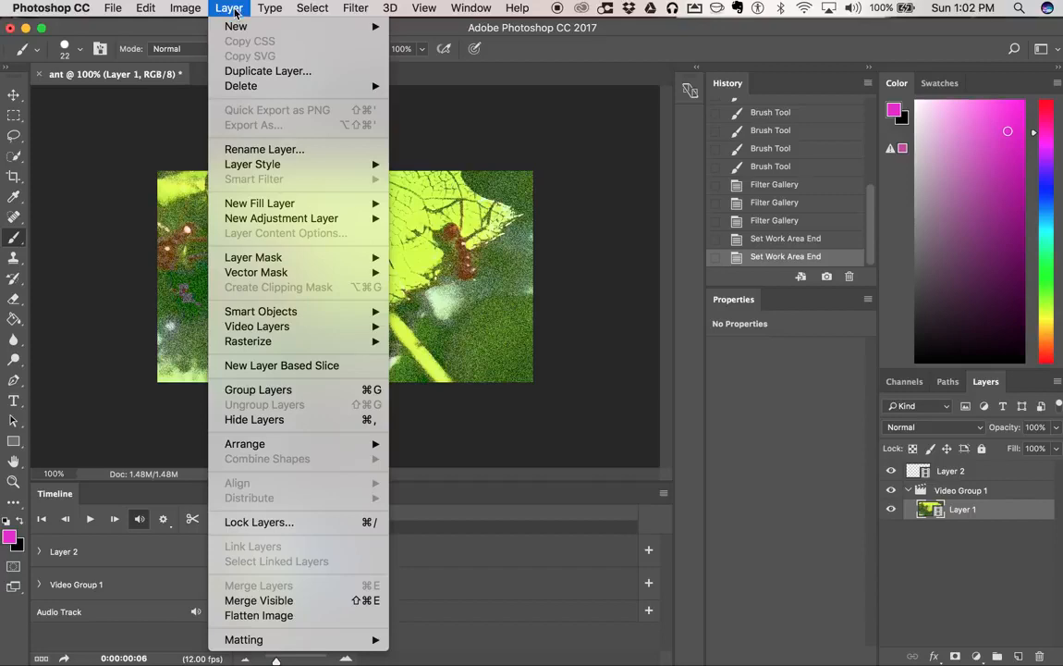
{"action": "mouse_move", "coordinate": [277, 326]}
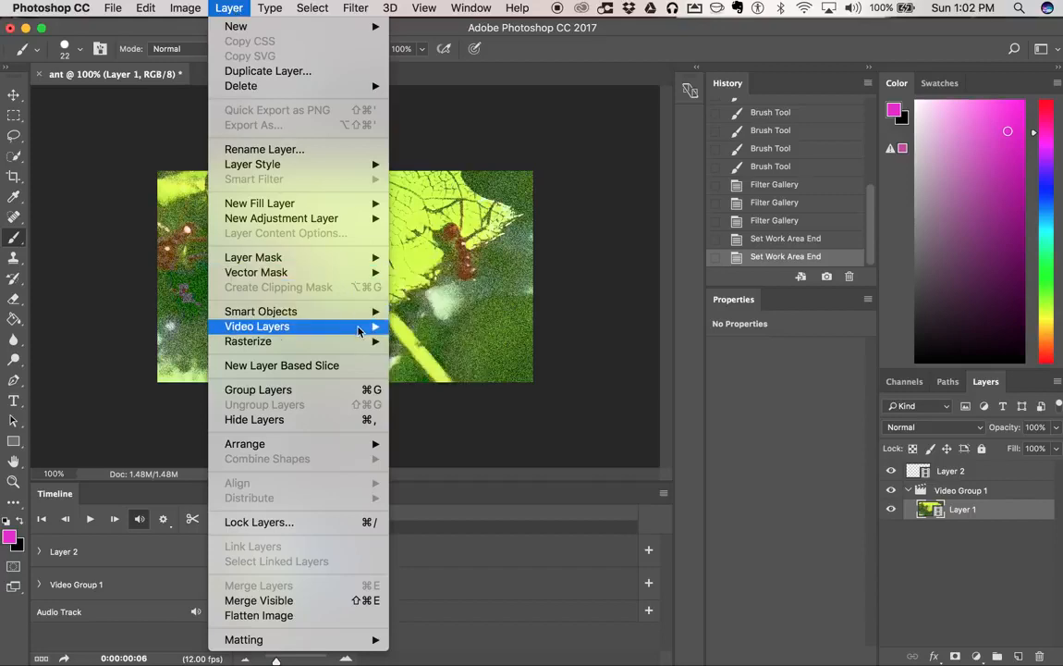
{"action": "mouse_move", "coordinate": [257, 326]}
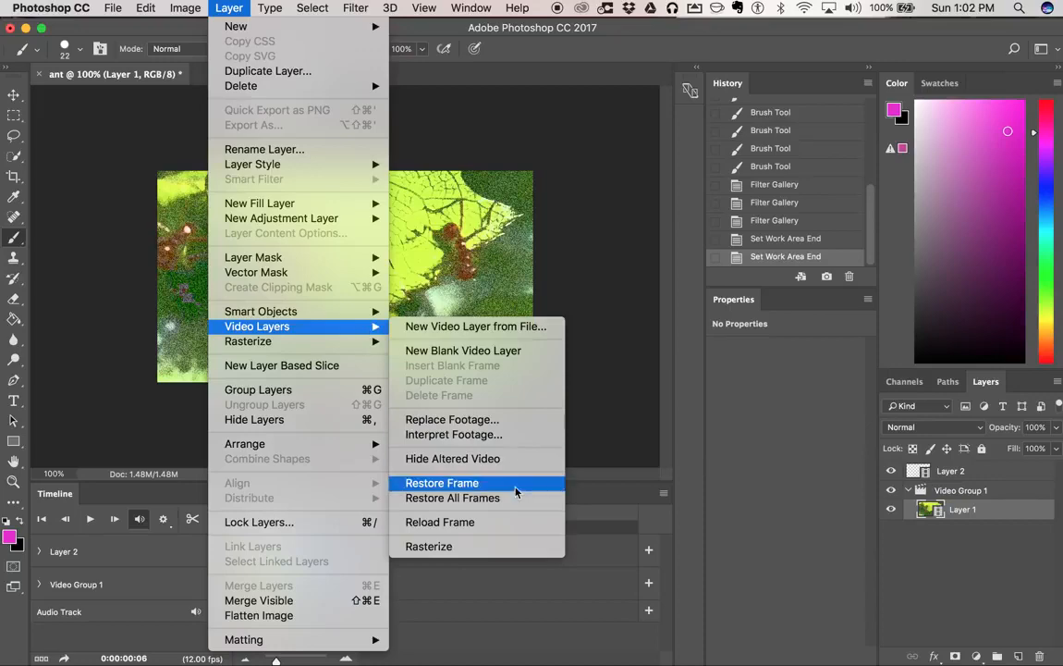
Restore frame 6 to its original unfiltered ant footage via Restore Frame.
{"action": "left_click", "coordinate": [441, 482]}
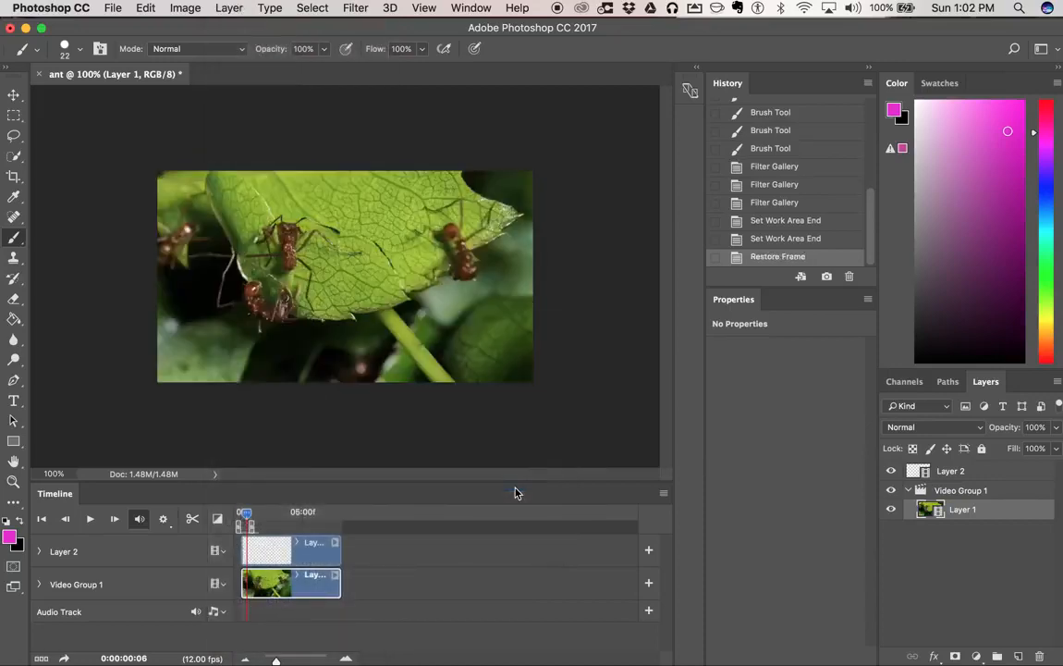
{"action": "mouse_move", "coordinate": [455, 51]}
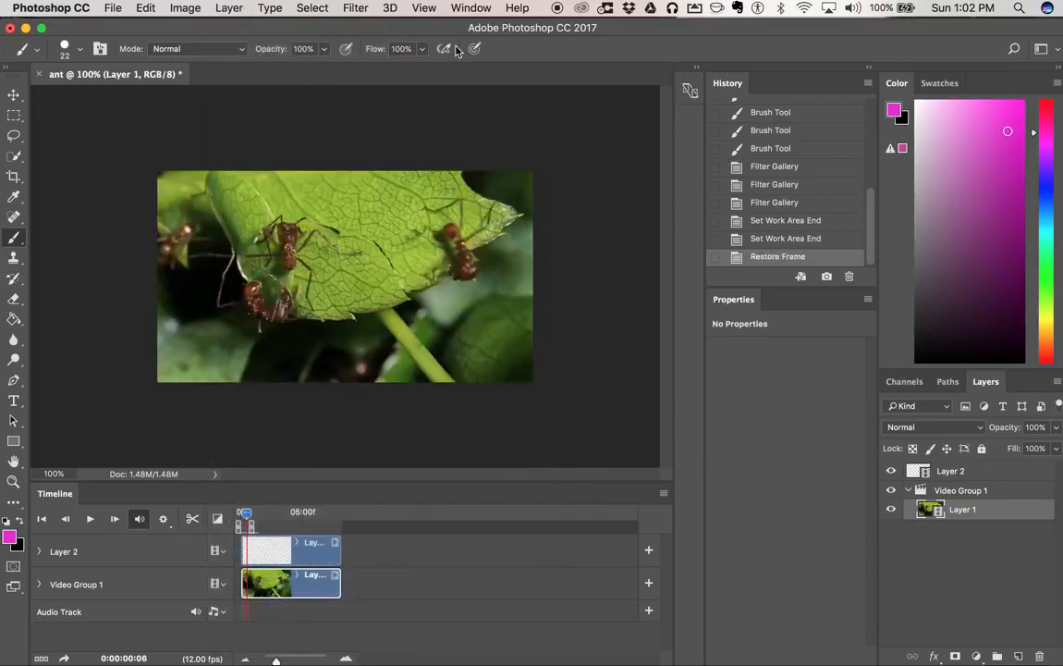
Apply the Pinch distortion filter to frame 6 at amount 50%.
{"action": "left_click", "coordinate": [355, 7]}
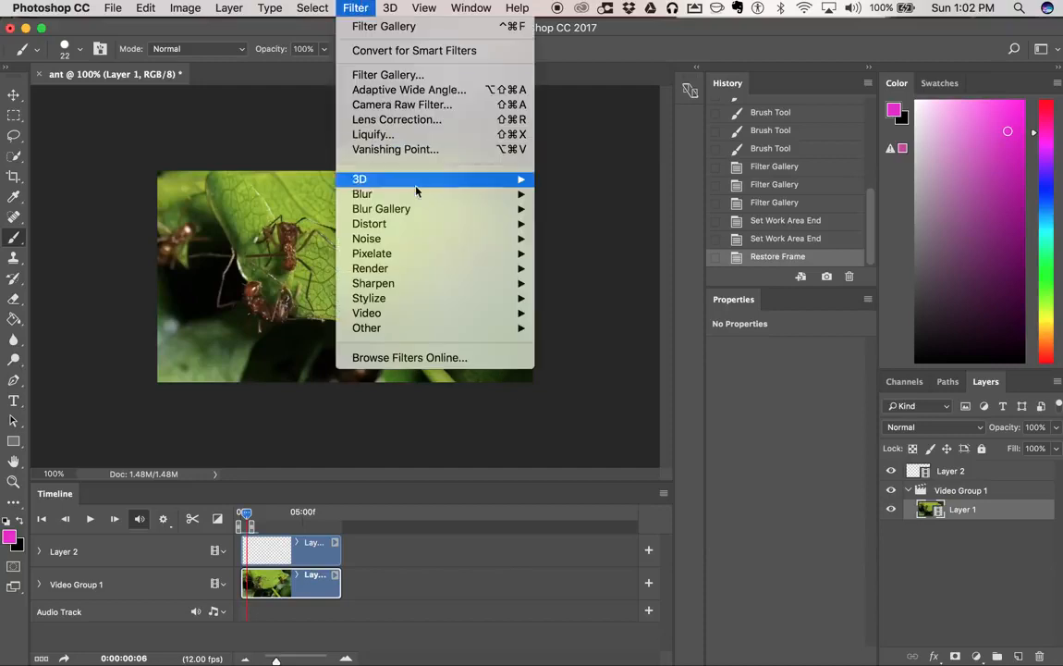
{"action": "mouse_move", "coordinate": [383, 74]}
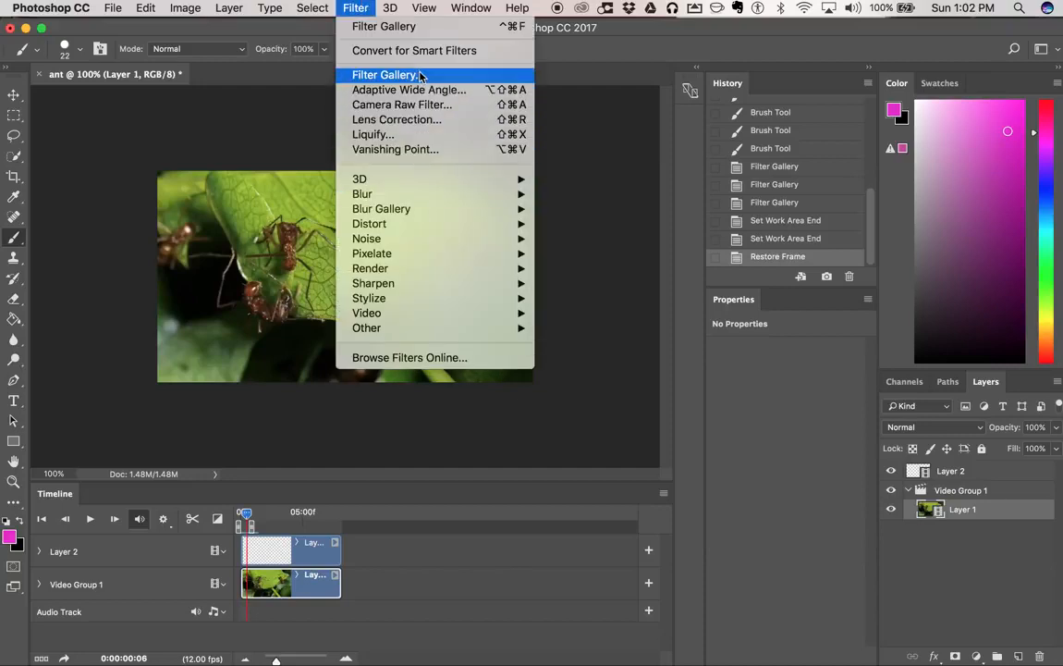
{"action": "mouse_move", "coordinate": [369, 222]}
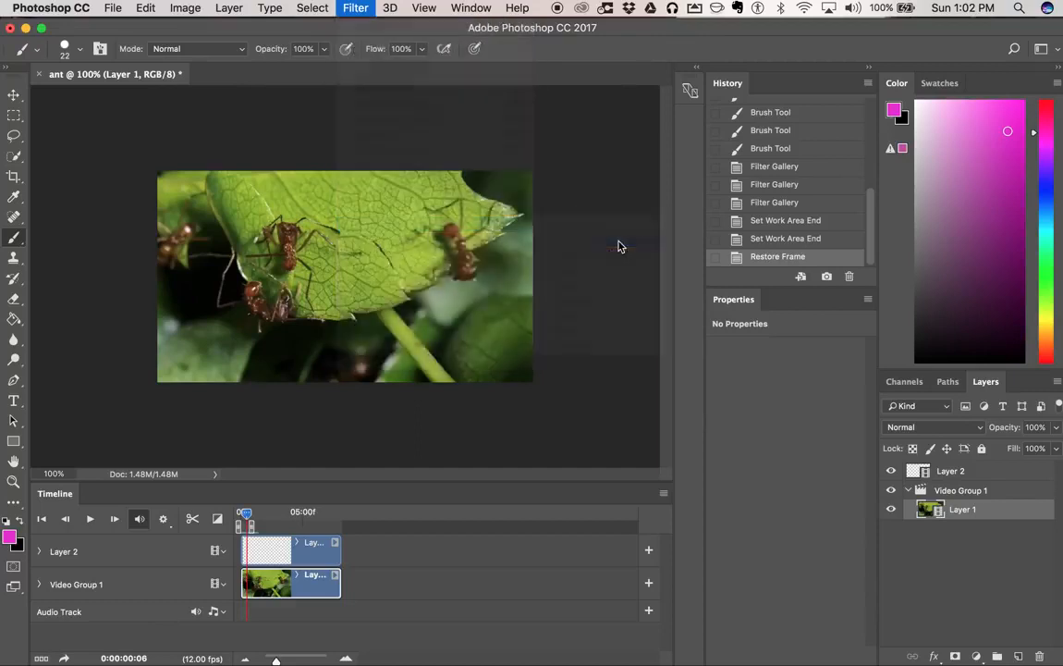
{"action": "left_click", "coordinate": [355, 7]}
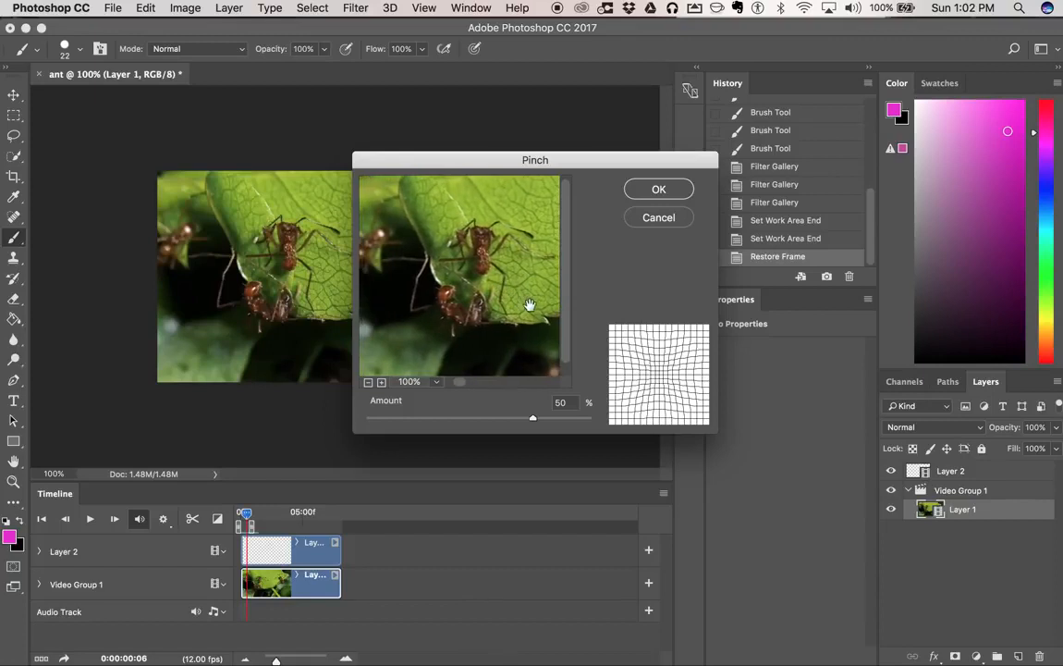
{"action": "left_click", "coordinate": [658, 189]}
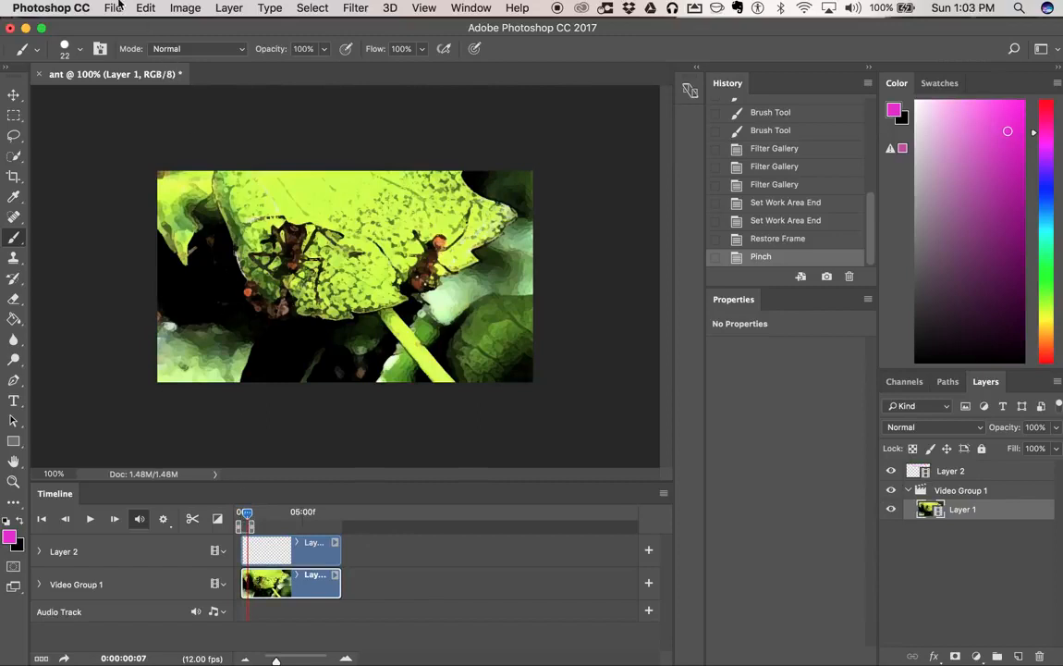
Render the work area to a QuickTime movie named 'ant roto' on the Desktop.
{"action": "left_click", "coordinate": [113, 7]}
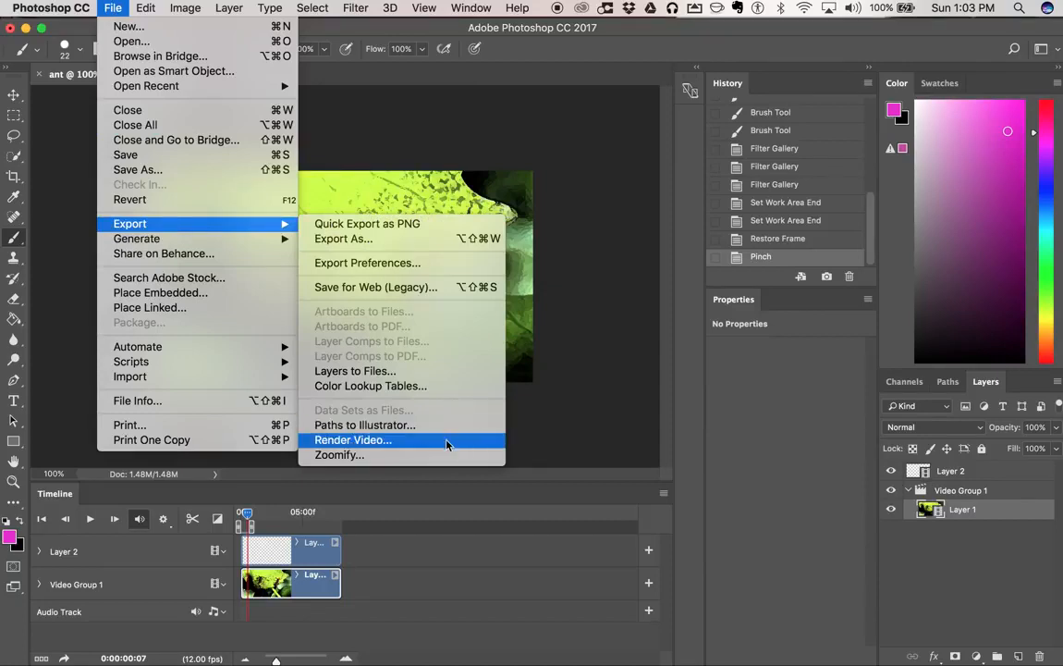
{"action": "left_click", "coordinate": [353, 439]}
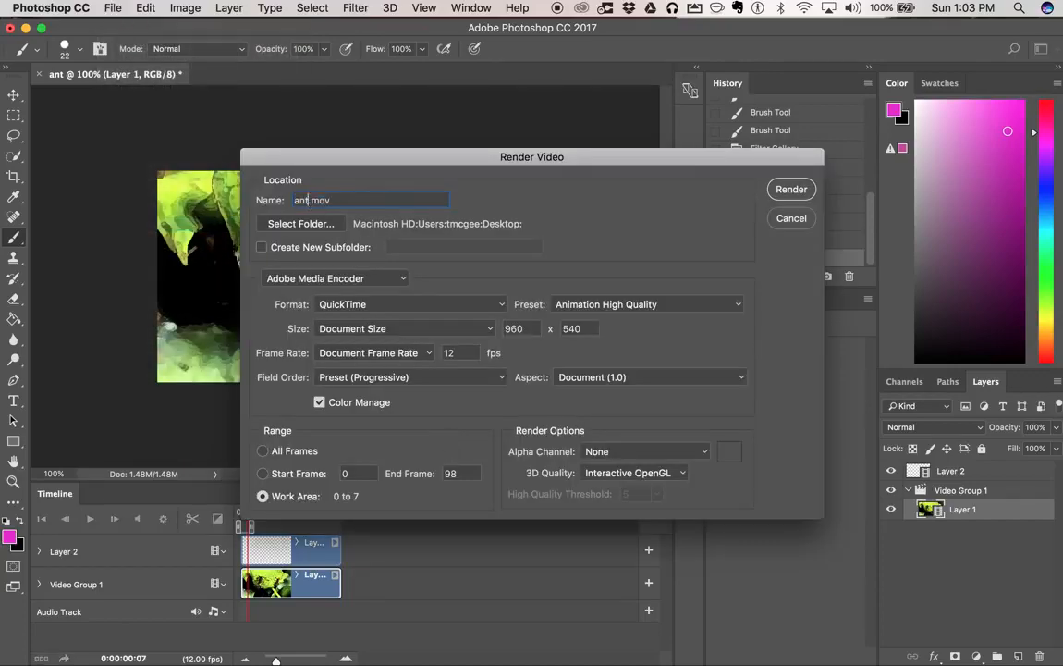
{"action": "type", "text": "roto"}
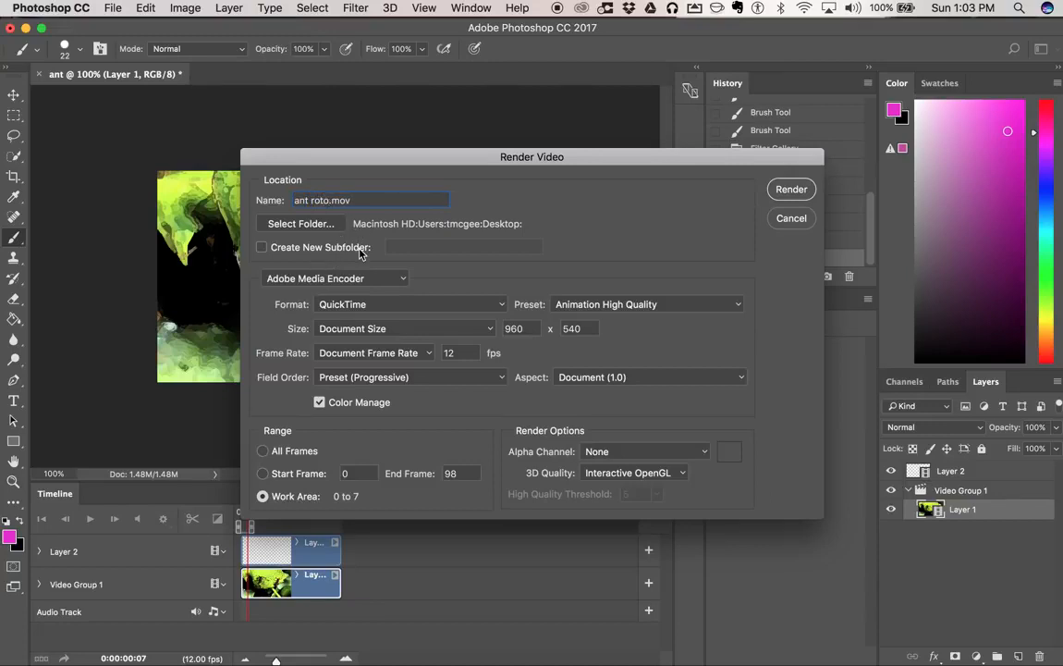
{"action": "mouse_move", "coordinate": [523, 315]}
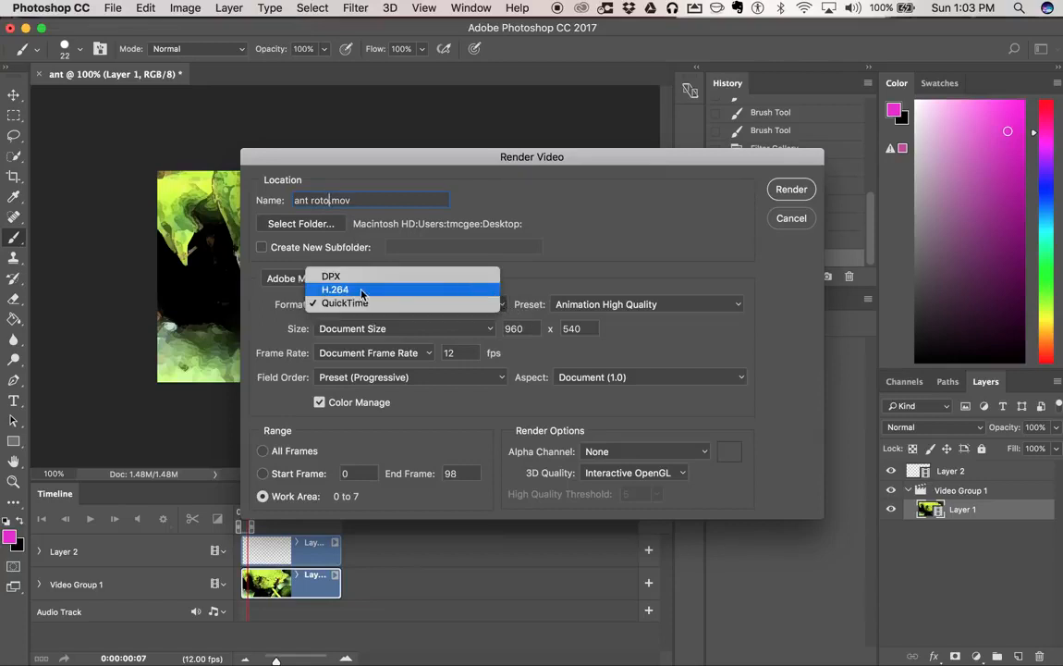
{"action": "left_click", "coordinate": [344, 303]}
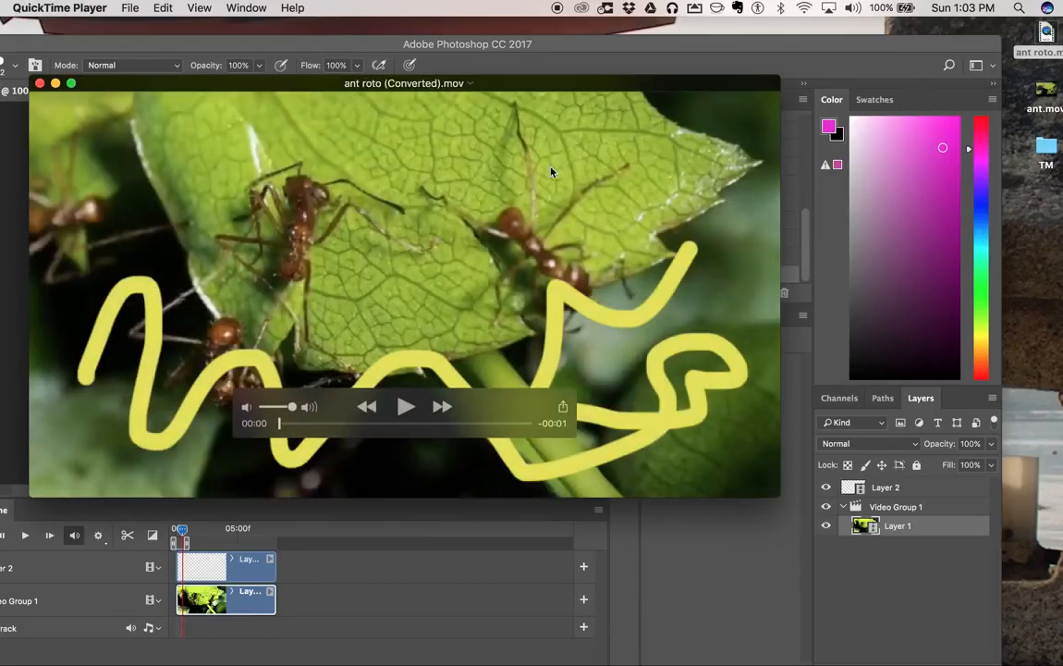
Play the rendered ant roto movie in QuickTime Player several times.
{"action": "left_click", "coordinate": [405, 406]}
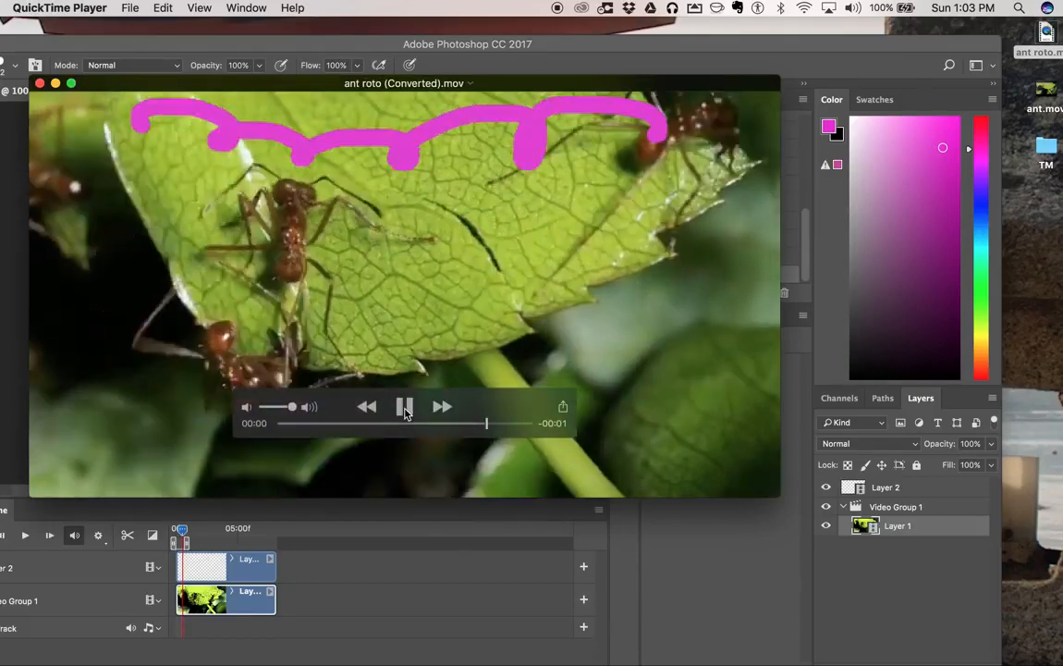
{"action": "left_click", "coordinate": [404, 406]}
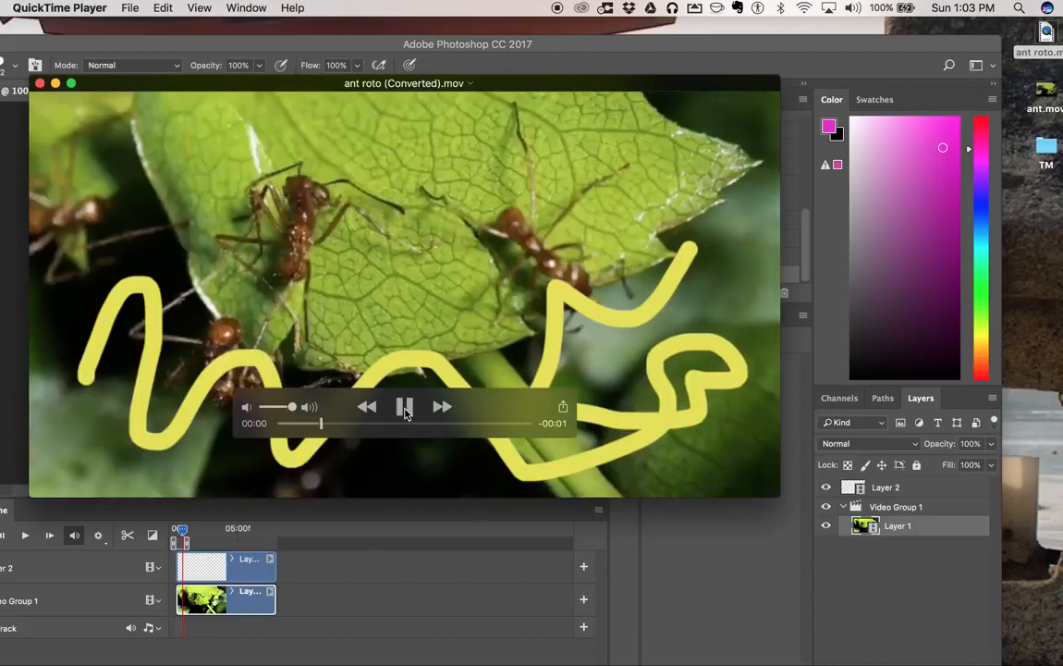
{"action": "left_click", "coordinate": [405, 407]}
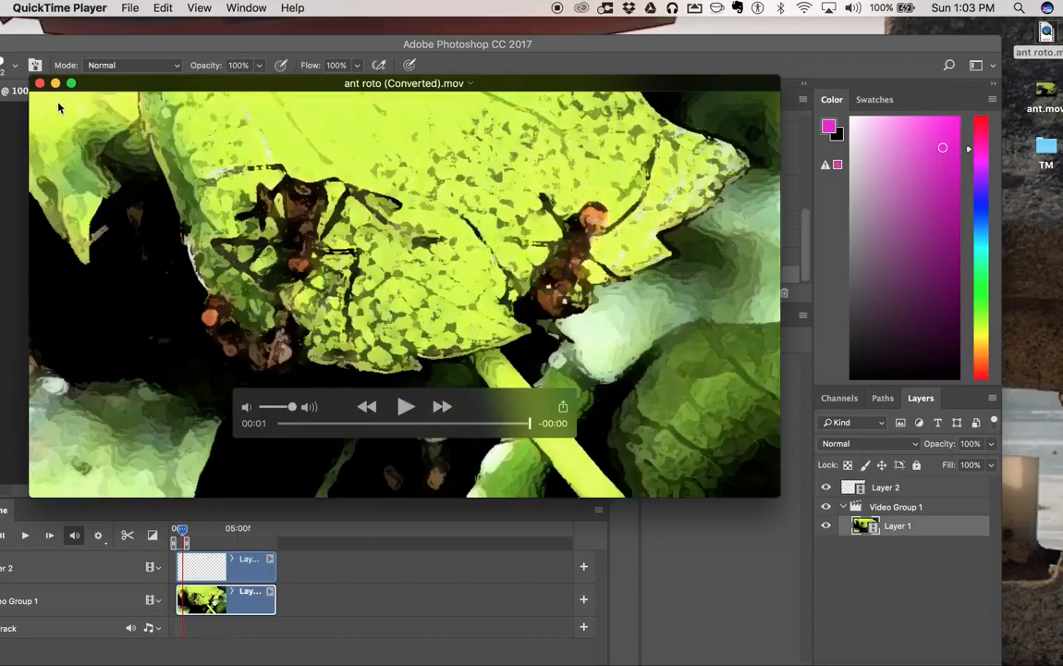